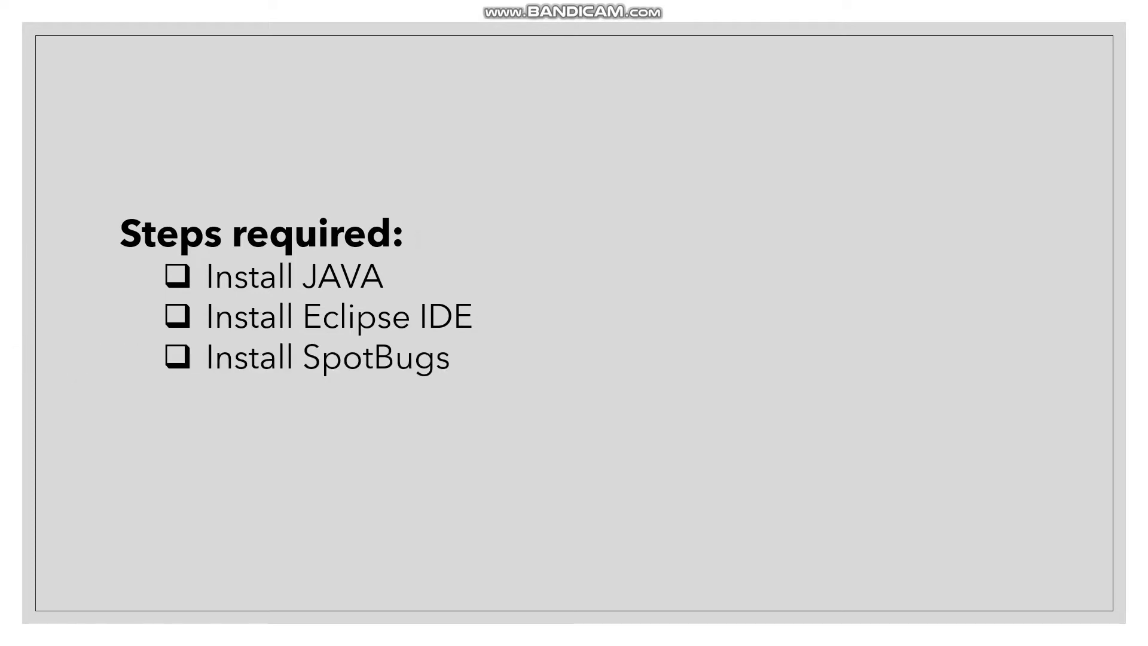
Search Google for 'java jdk' and land on Oracle's Java SE downloads page
click(179, 633)
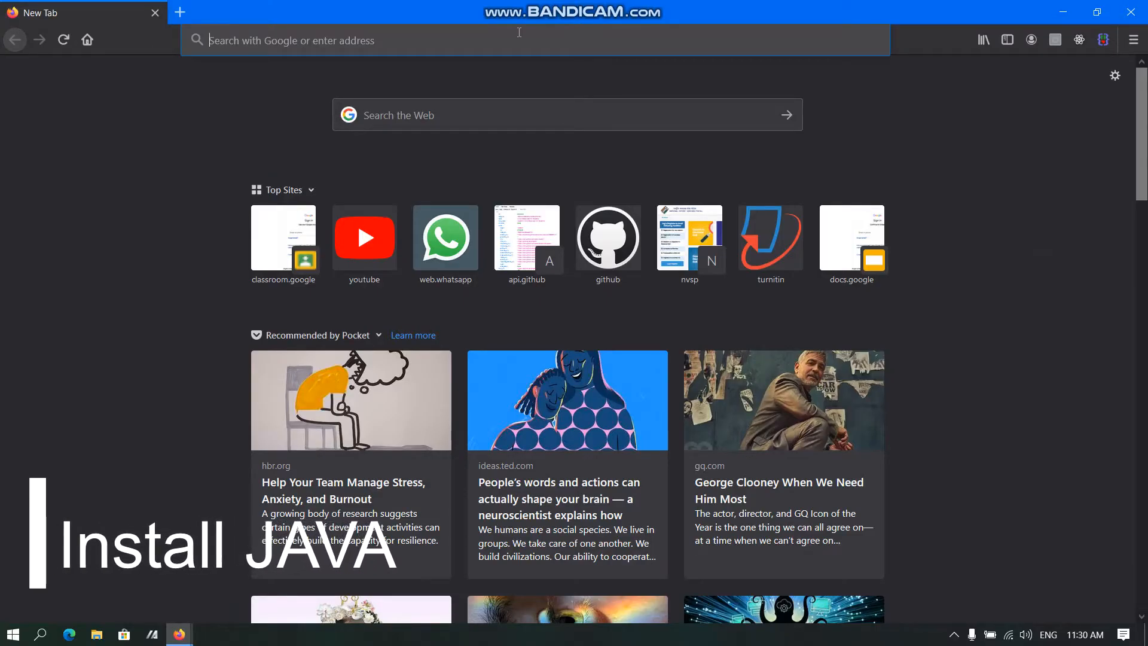
text(java jd)
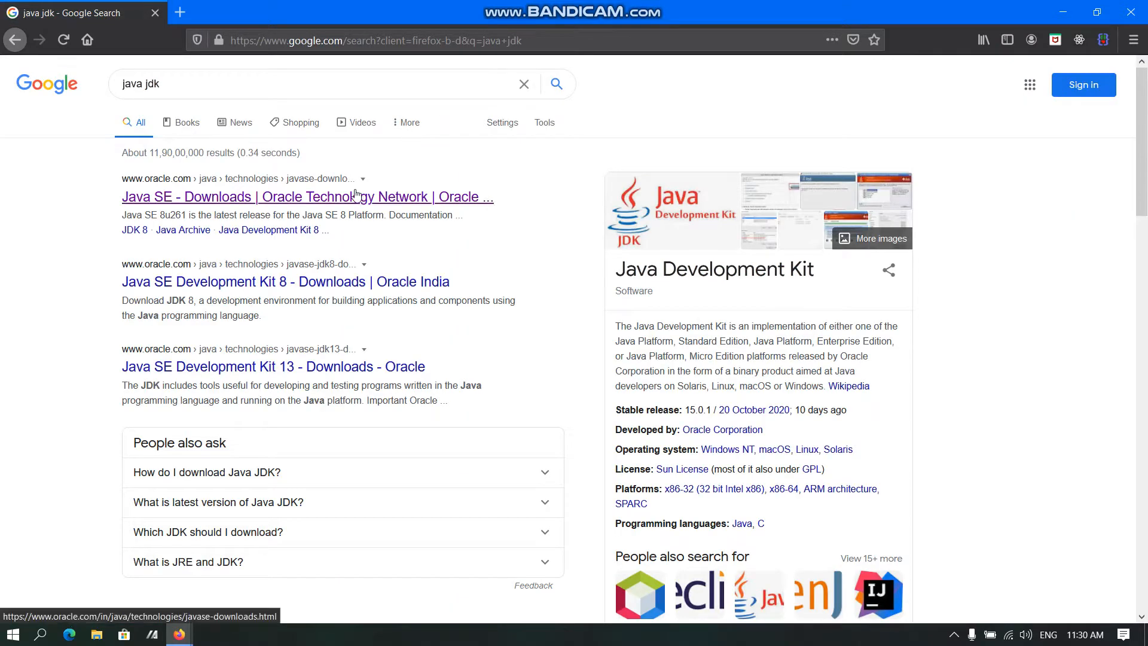
click(307, 196)
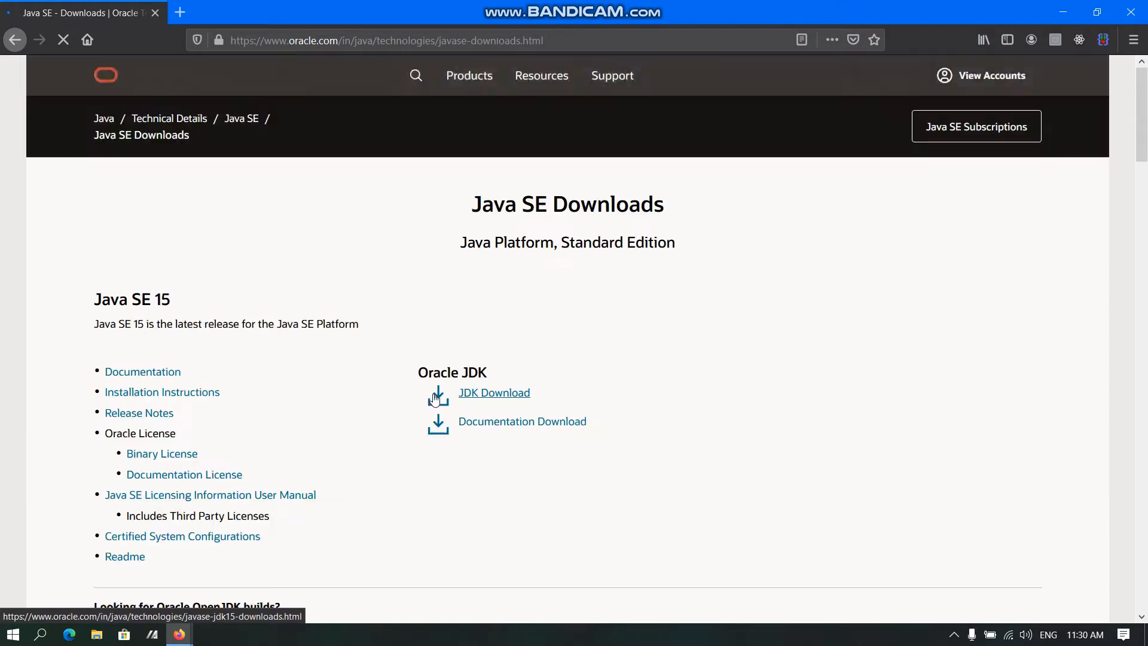
scroll(down, 3)
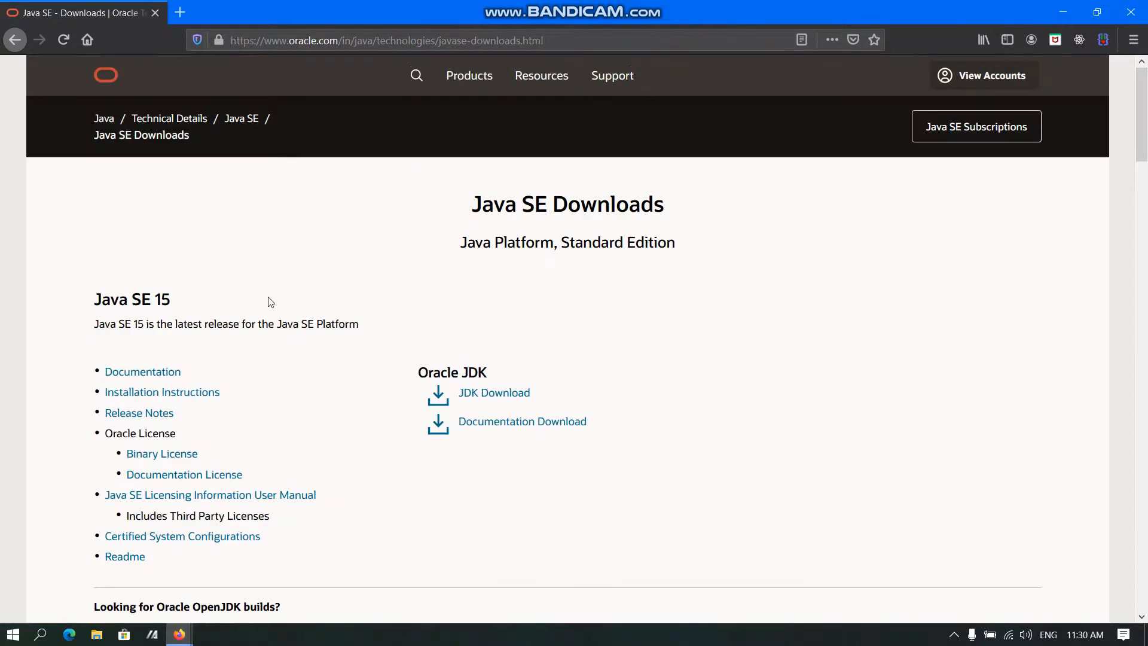
mouse_move(220, 305)
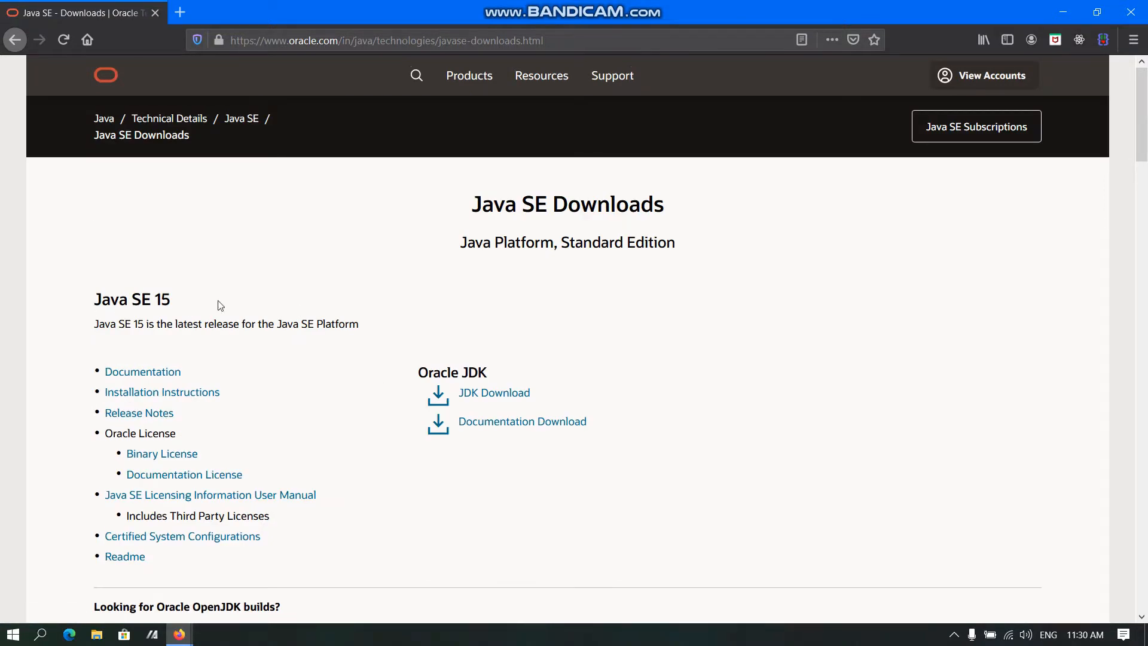
mouse_move(494, 392)
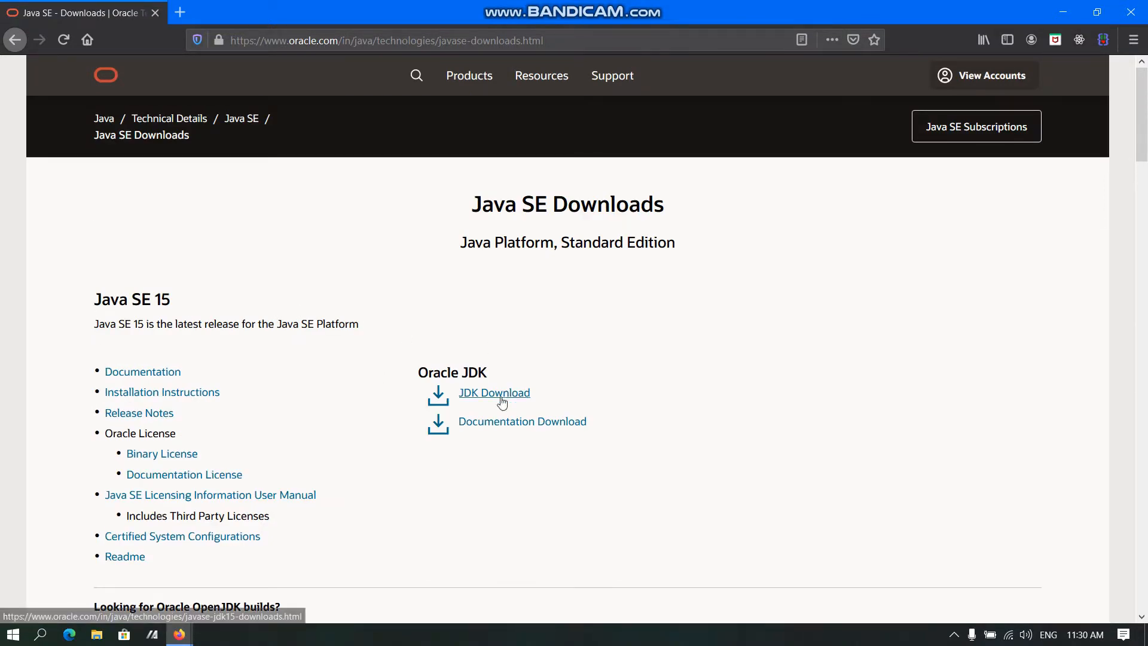
Reach the JDK 15.0.1 download page and review its per-platform installer table
click(493, 392)
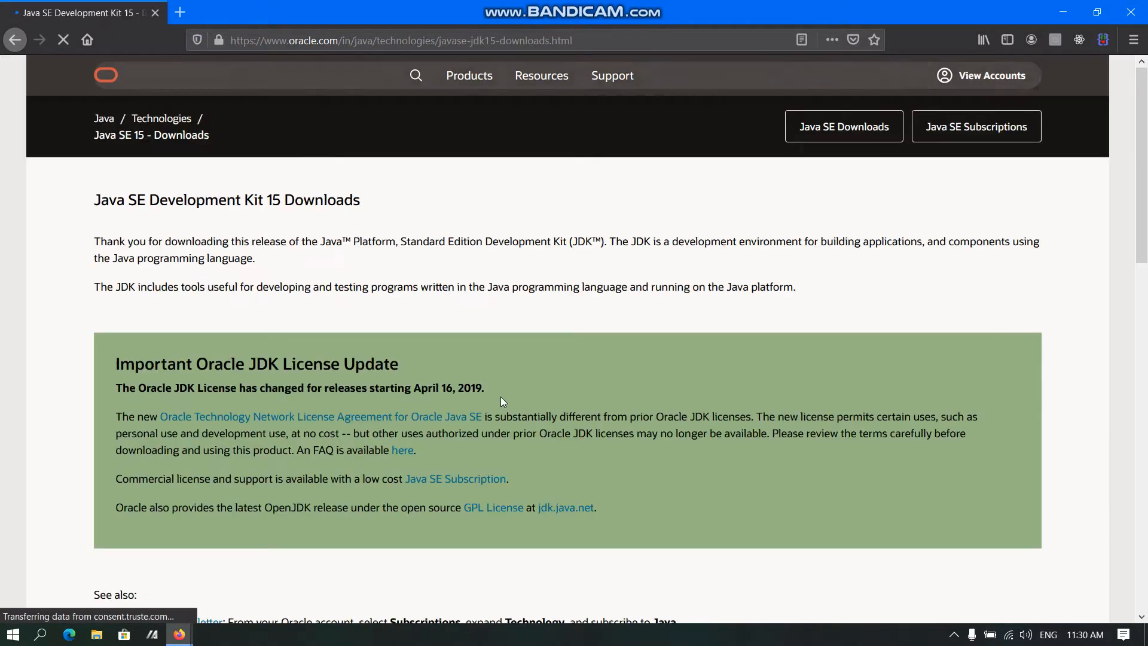
scroll(down, 3)
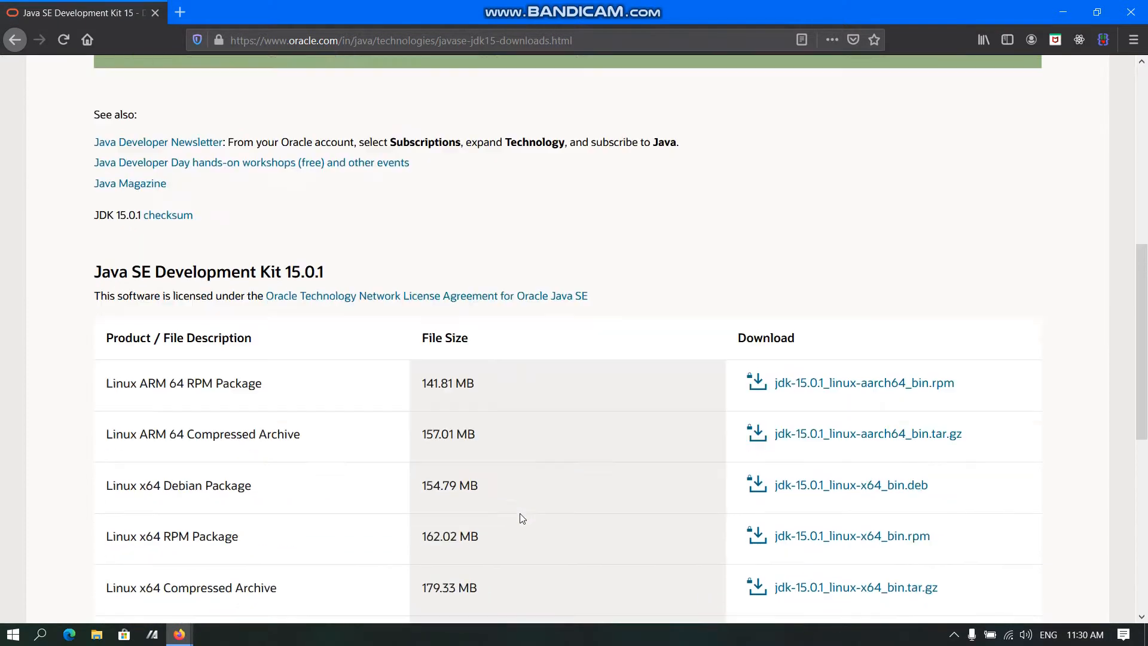
scroll(down, 3)
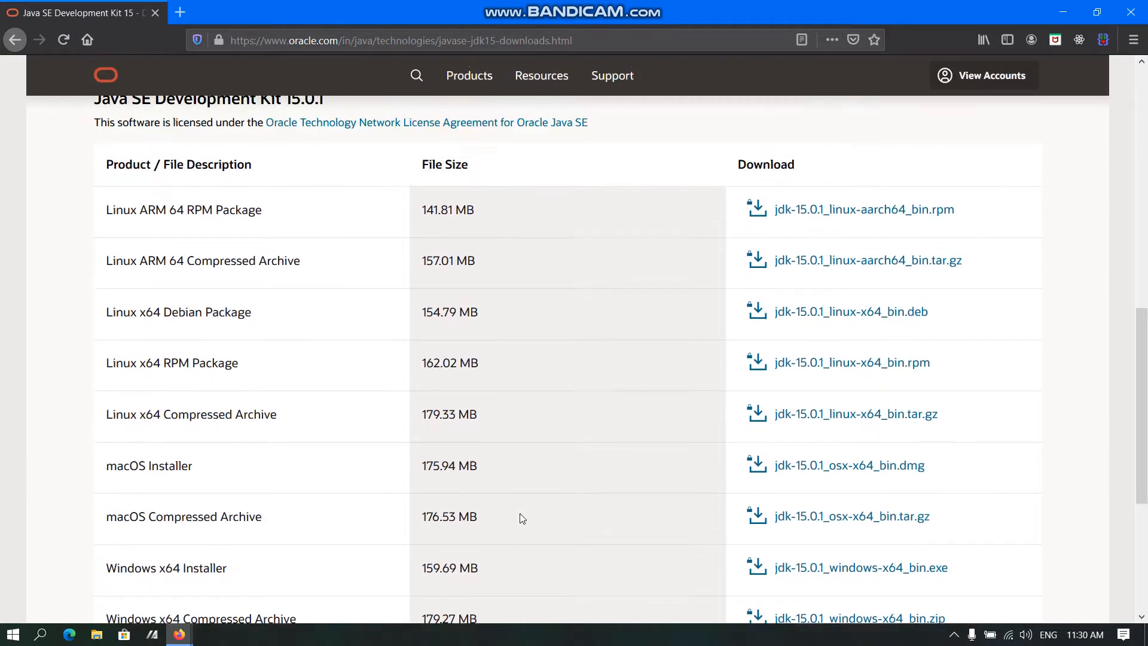
scroll(down, 3)
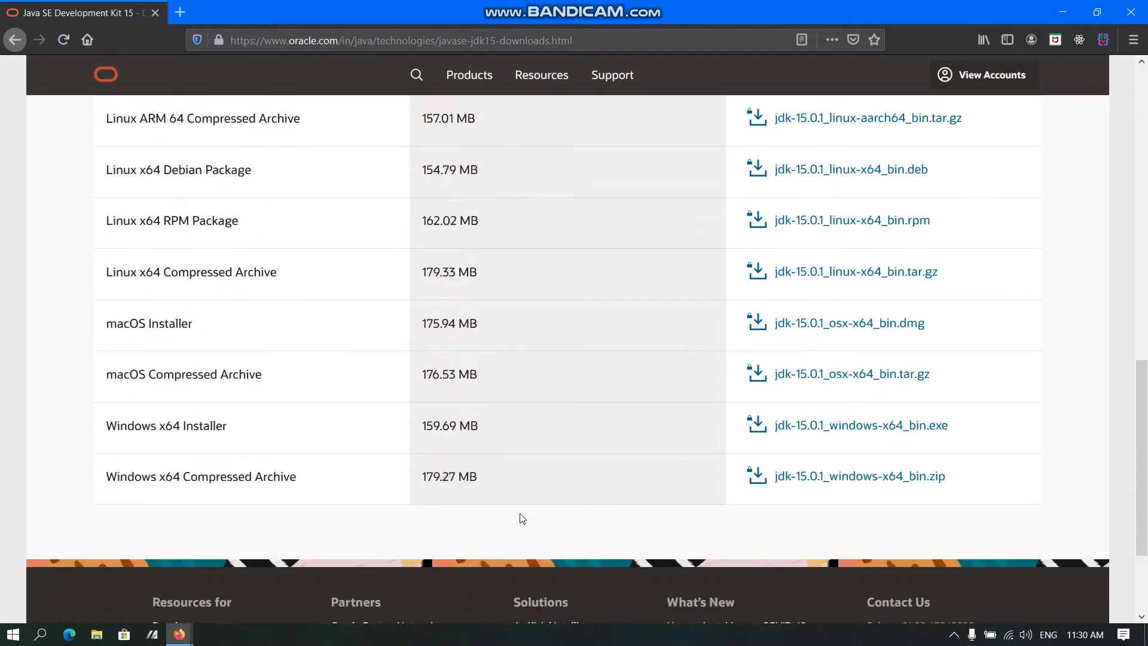
scroll(down, 3)
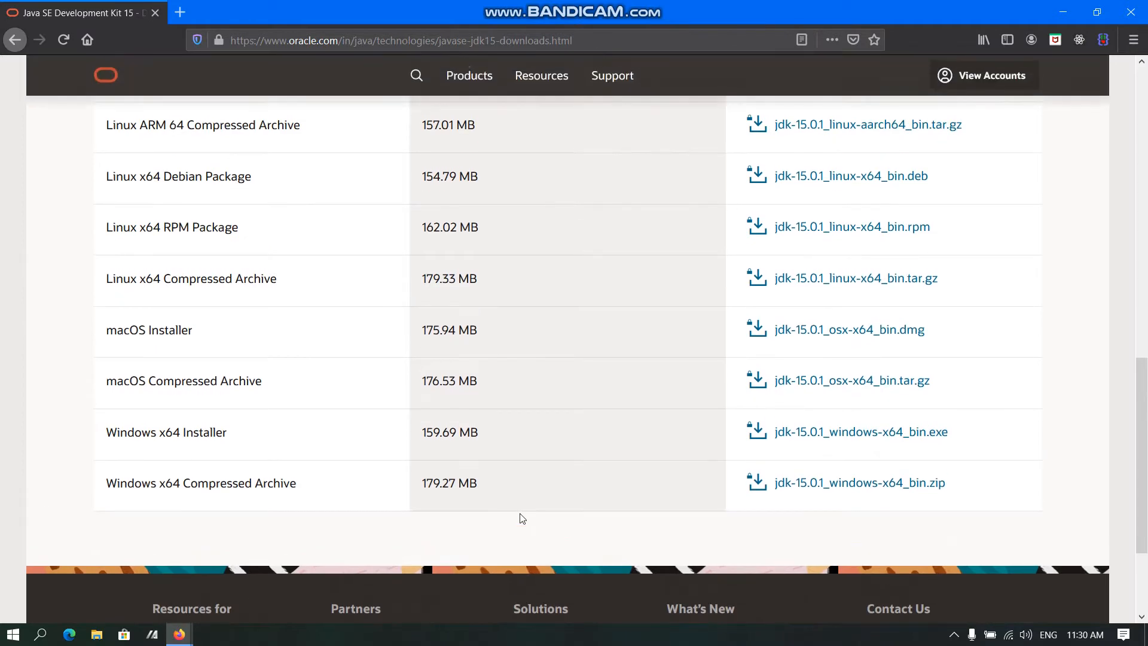
scroll(up, 3)
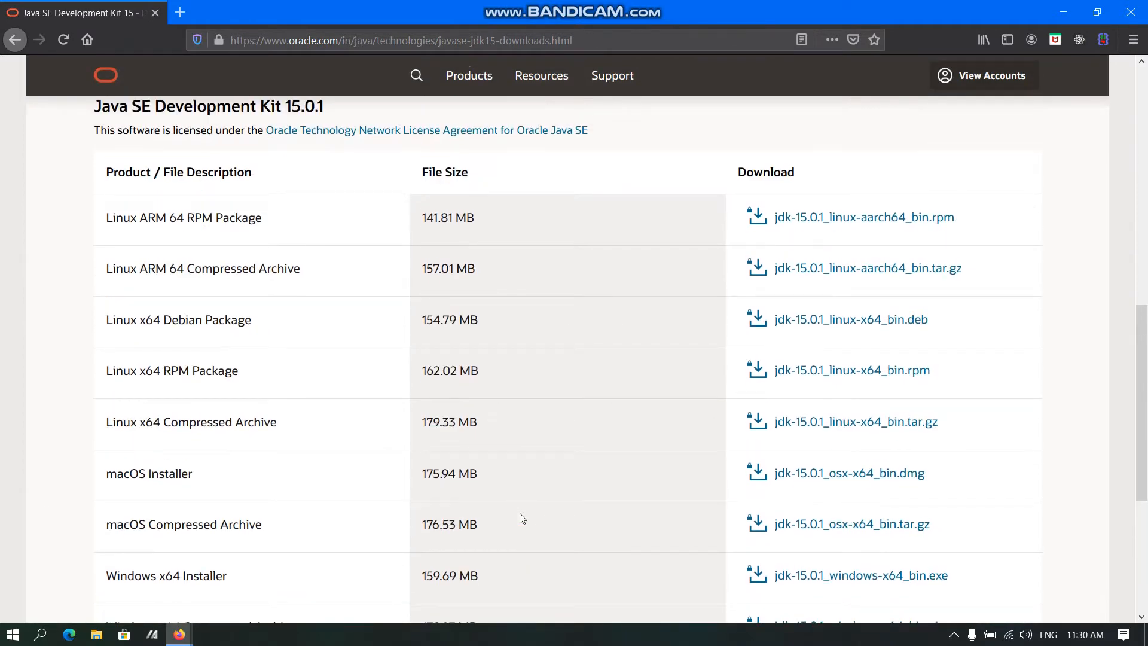
mouse_move(1062, 12)
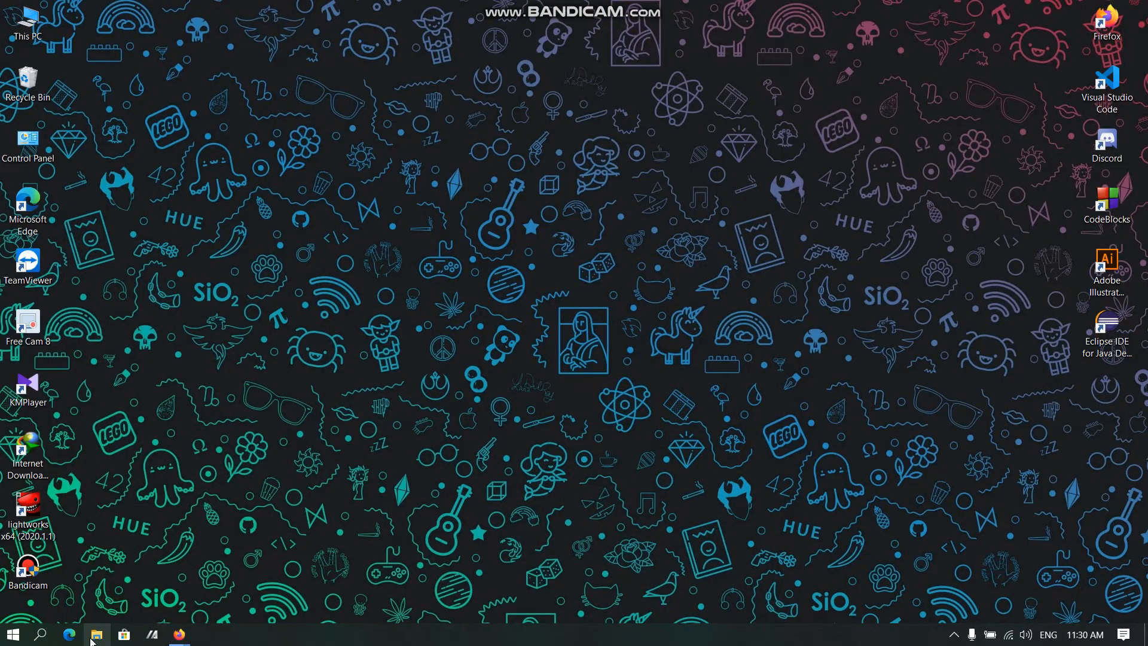
Browse File Explorer to C:\Program Files\Java
click(96, 634)
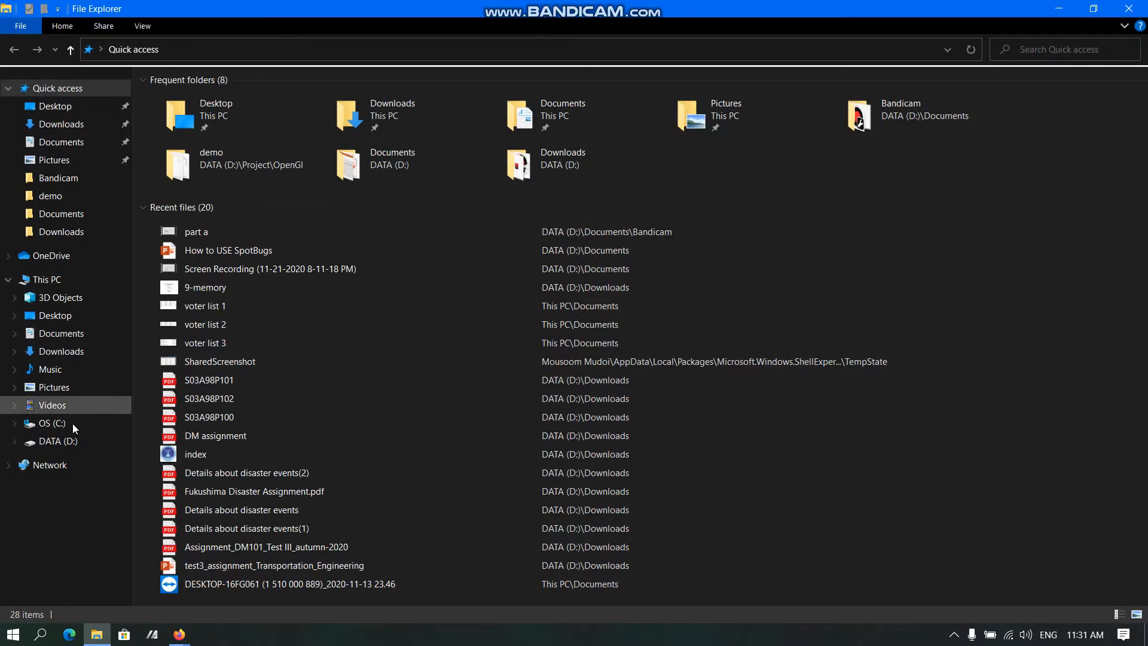
click(52, 422)
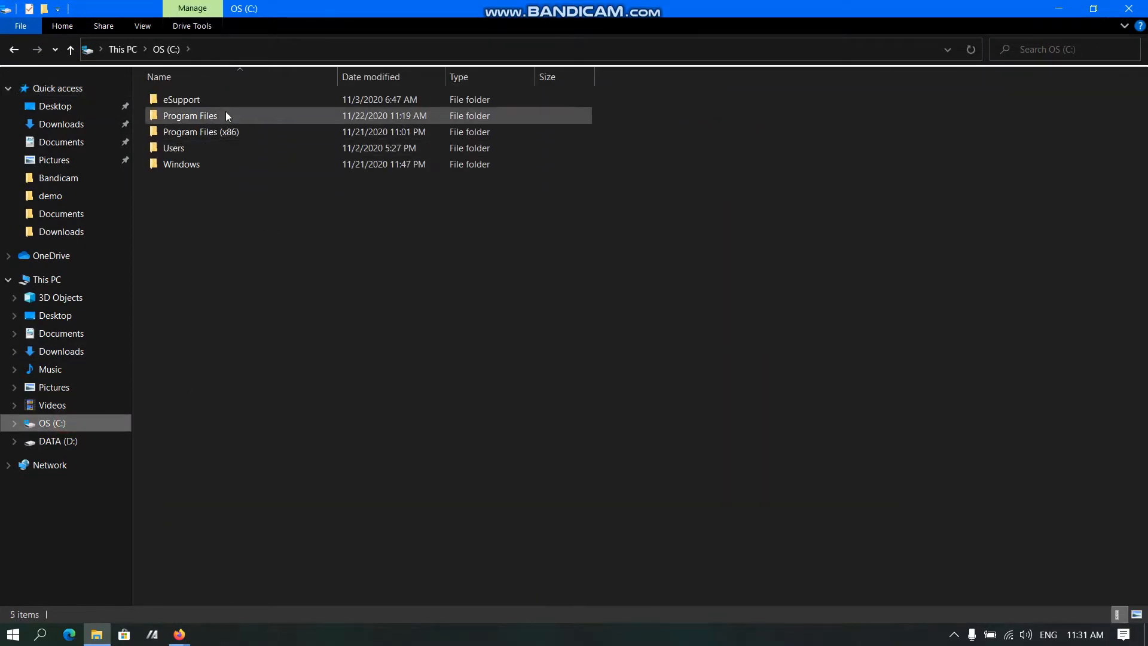
double_click(190, 116)
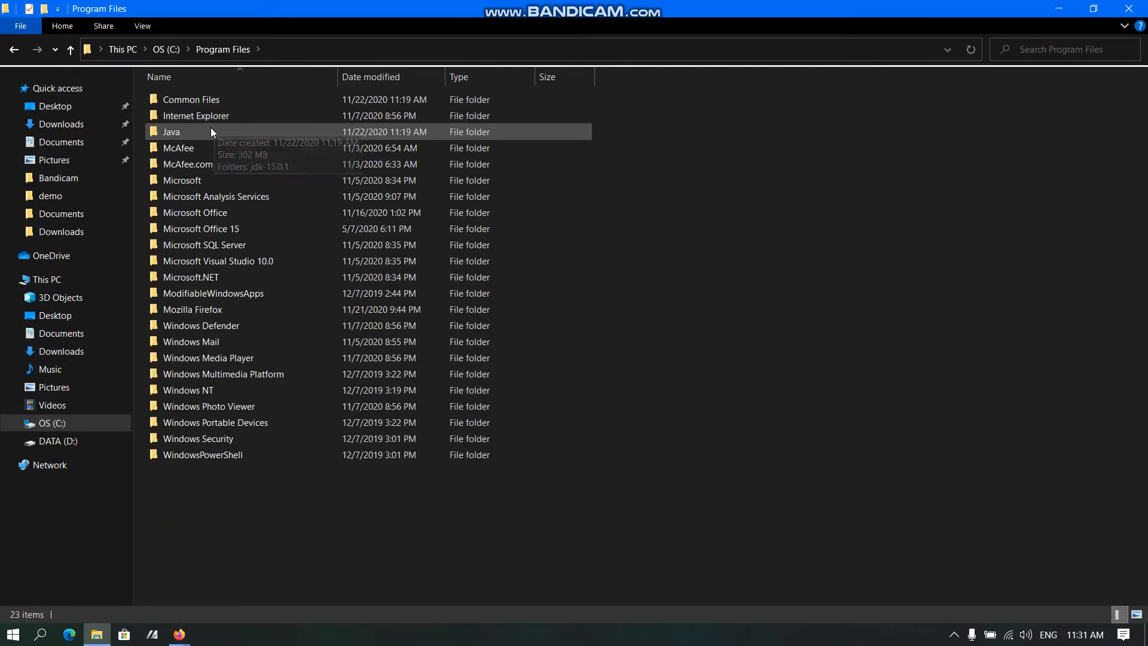
double_click(171, 131)
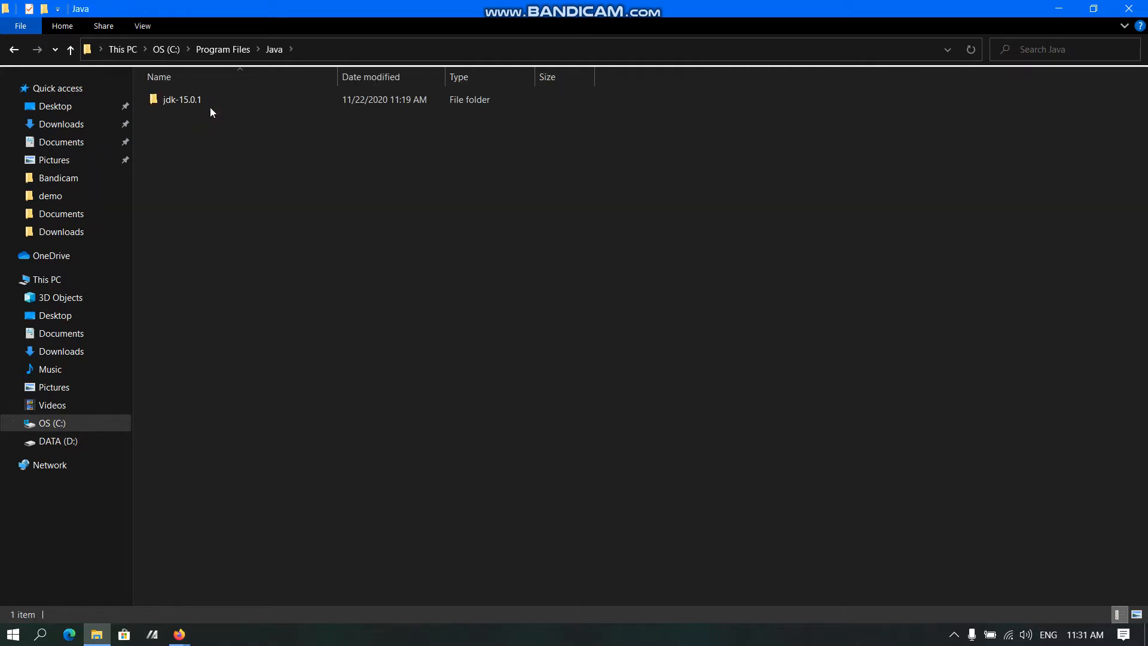
Enter the jdk-15.0.1 folder, grab its full path, and start a Windows search
click(181, 99)
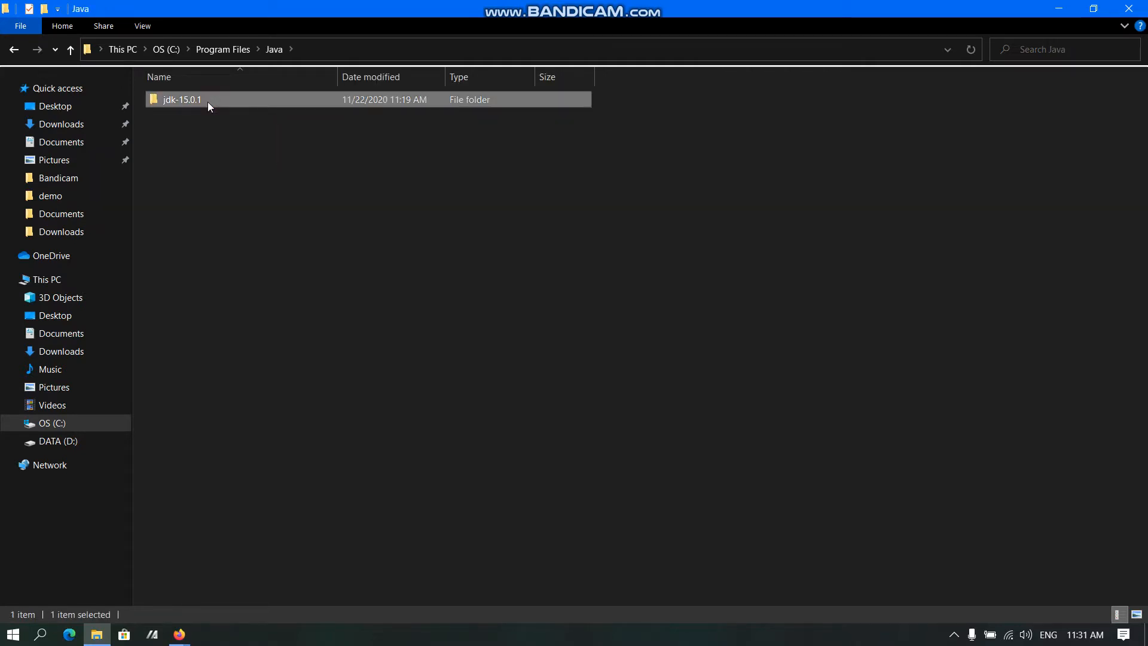
double_click(180, 99)
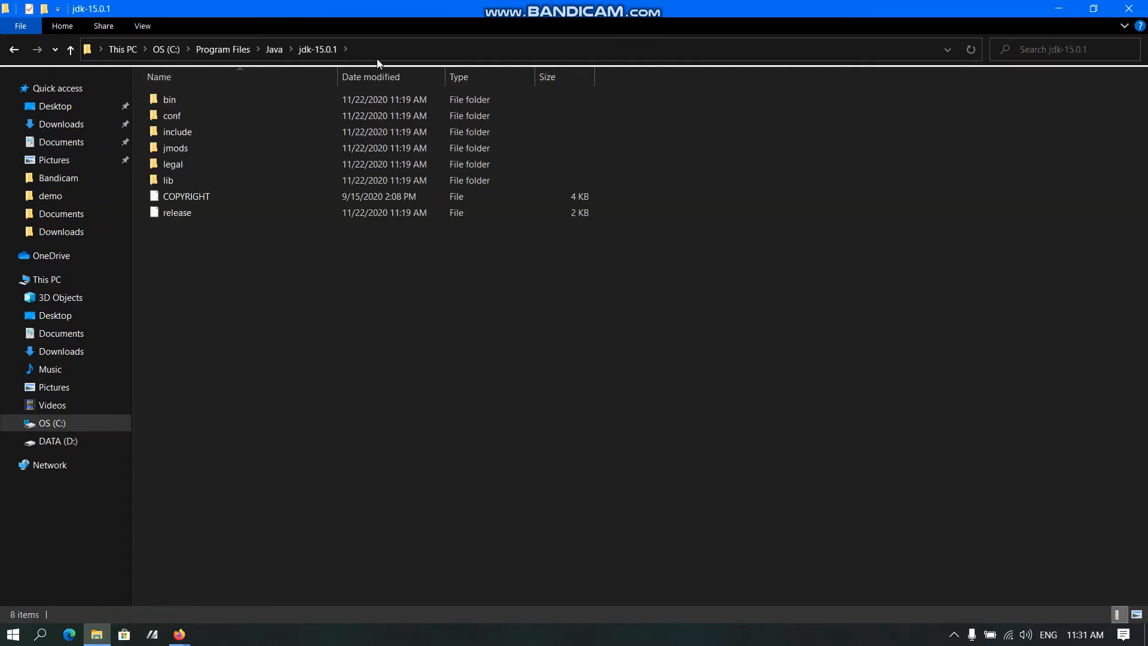
double_click(170, 99)
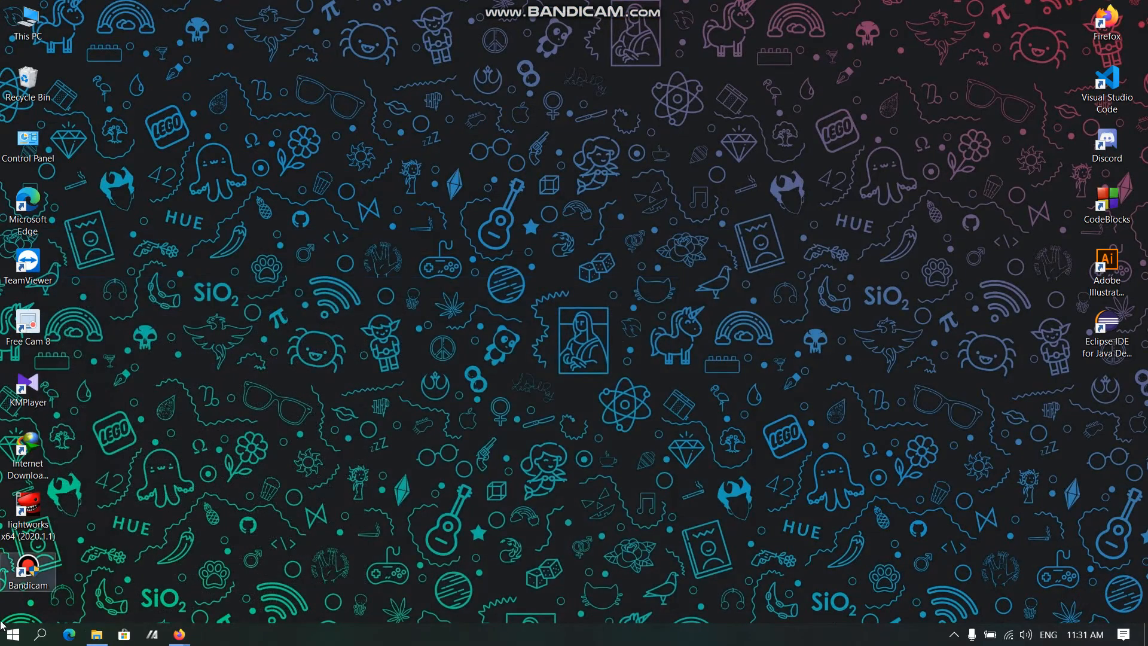
click(39, 634)
text(system va)
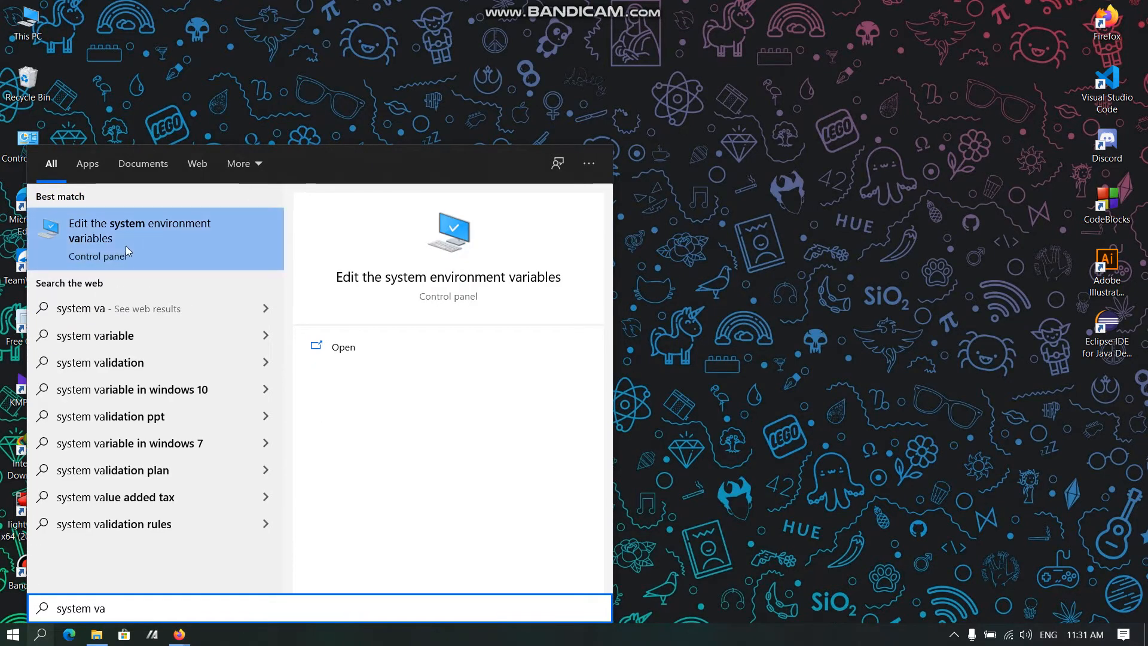
Add C:\Program Files\Java\jdk-15.0.1\bin as a new entry in the system Path variable
click(139, 238)
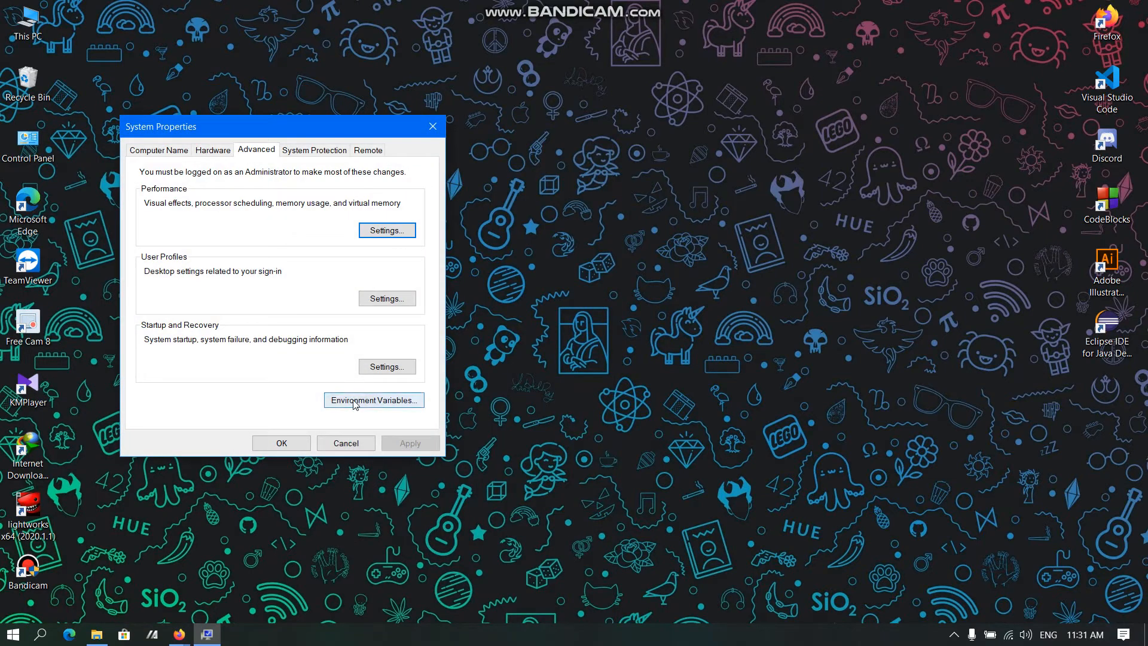
click(373, 399)
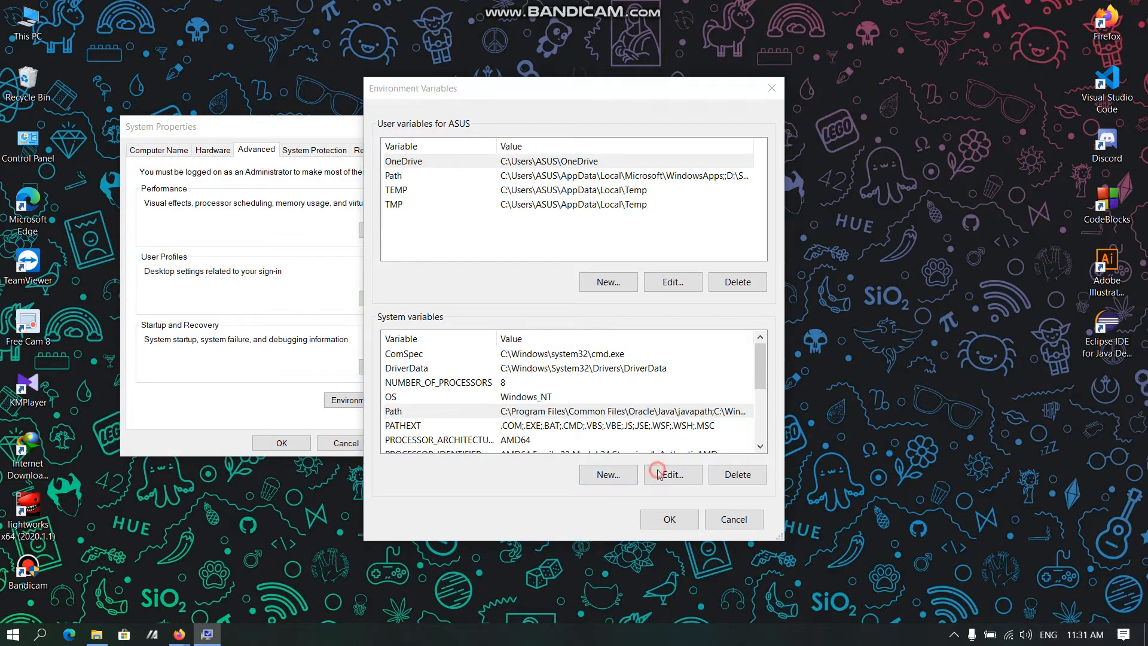
click(670, 475)
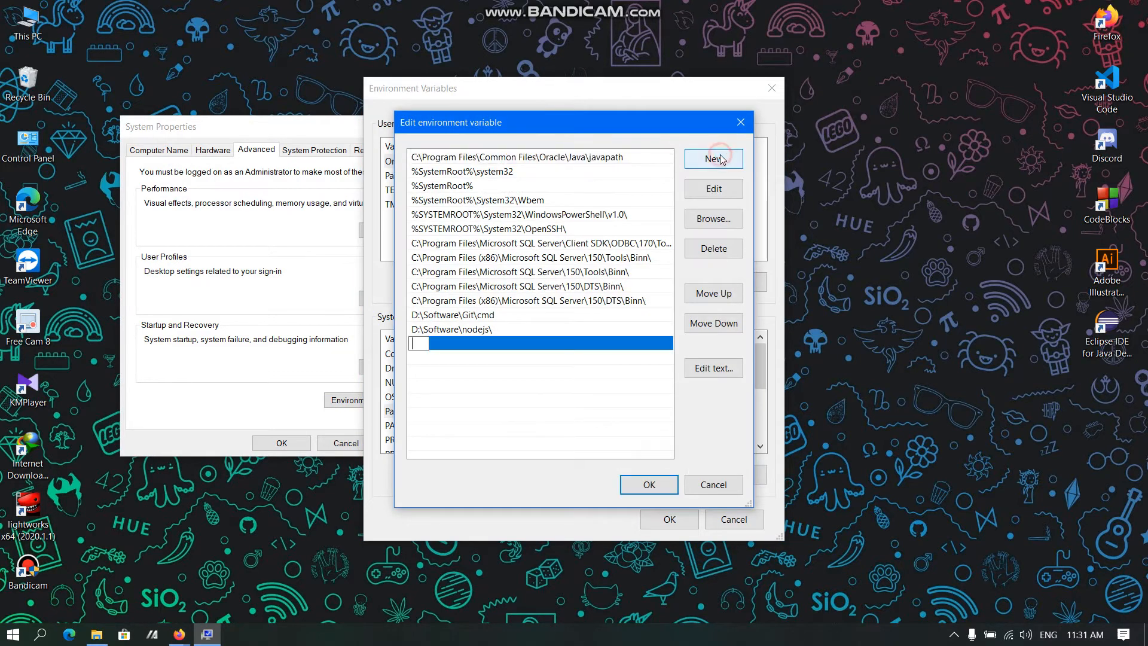
text(C:\Program Files\Java\jdk-15.0.1\bin)
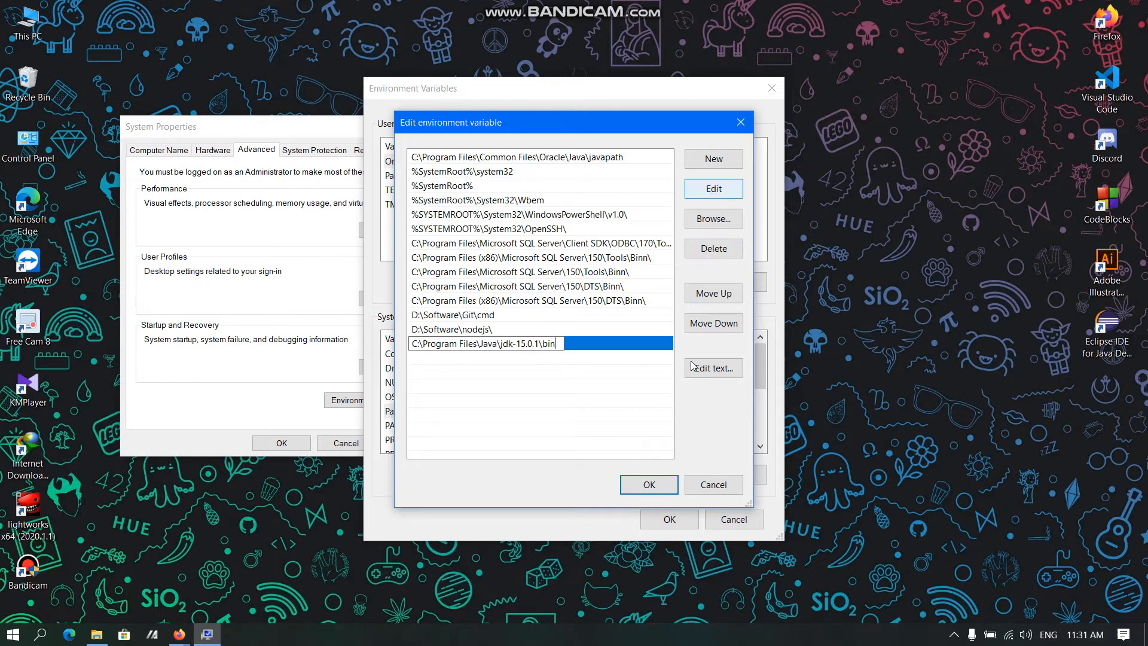
Confirm the Path edit, save the environment variables and close System Properties
click(647, 484)
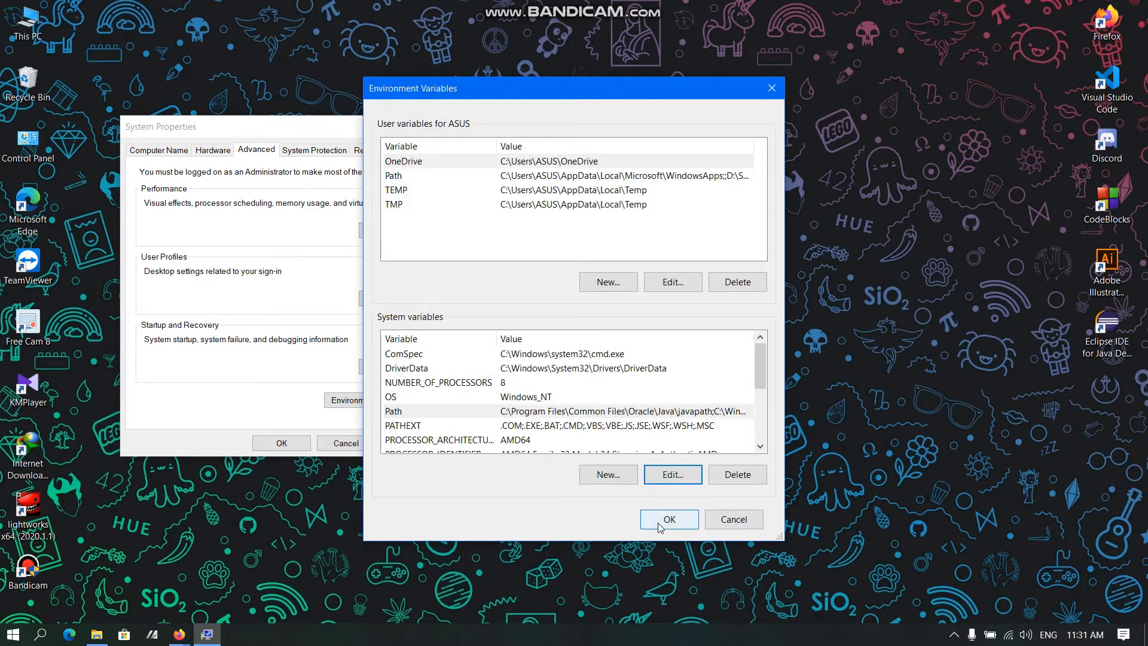
click(667, 519)
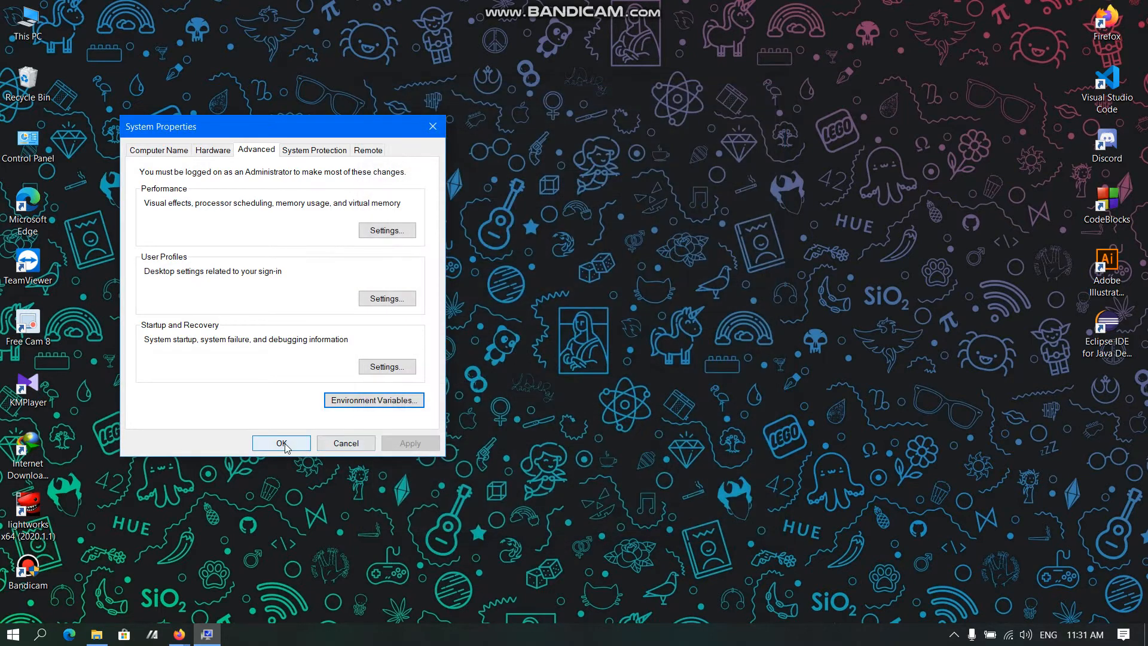
click(281, 443)
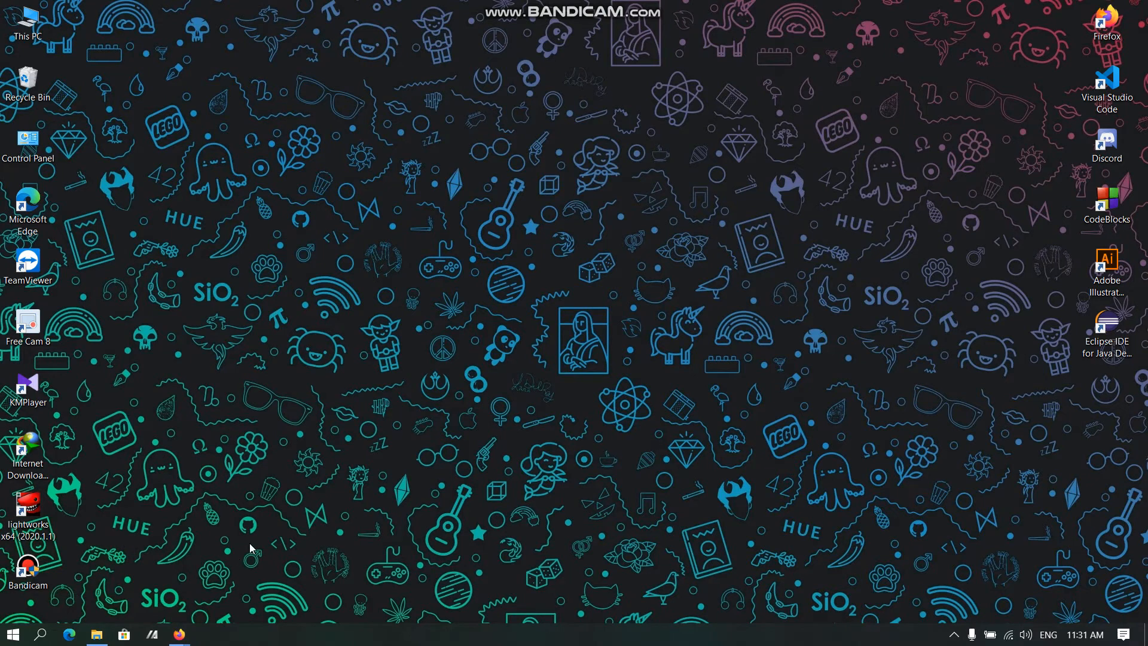
mouse_move(304, 514)
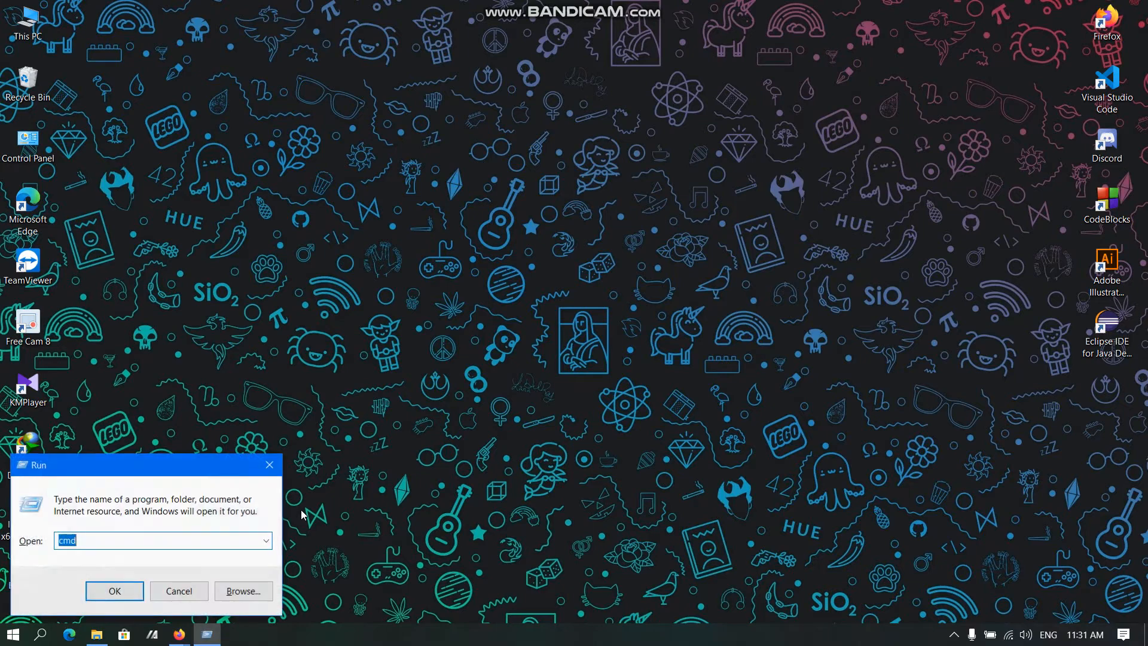
Run java -version in Command Prompt to confirm Java 15.0.1 is installed
click(115, 590)
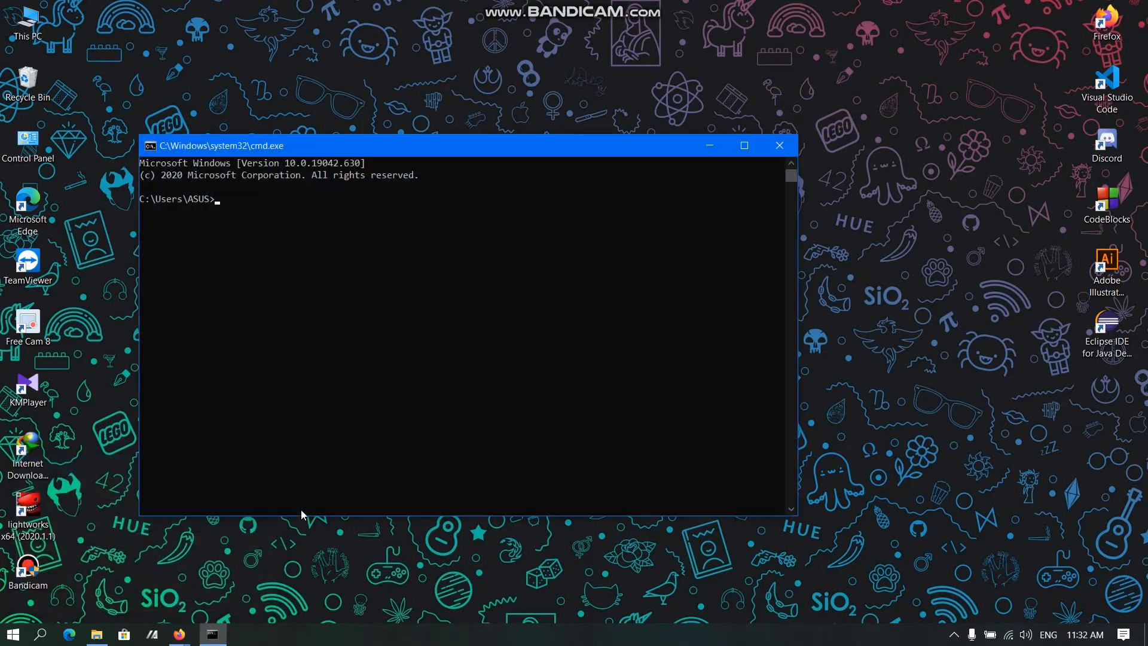
text(j)
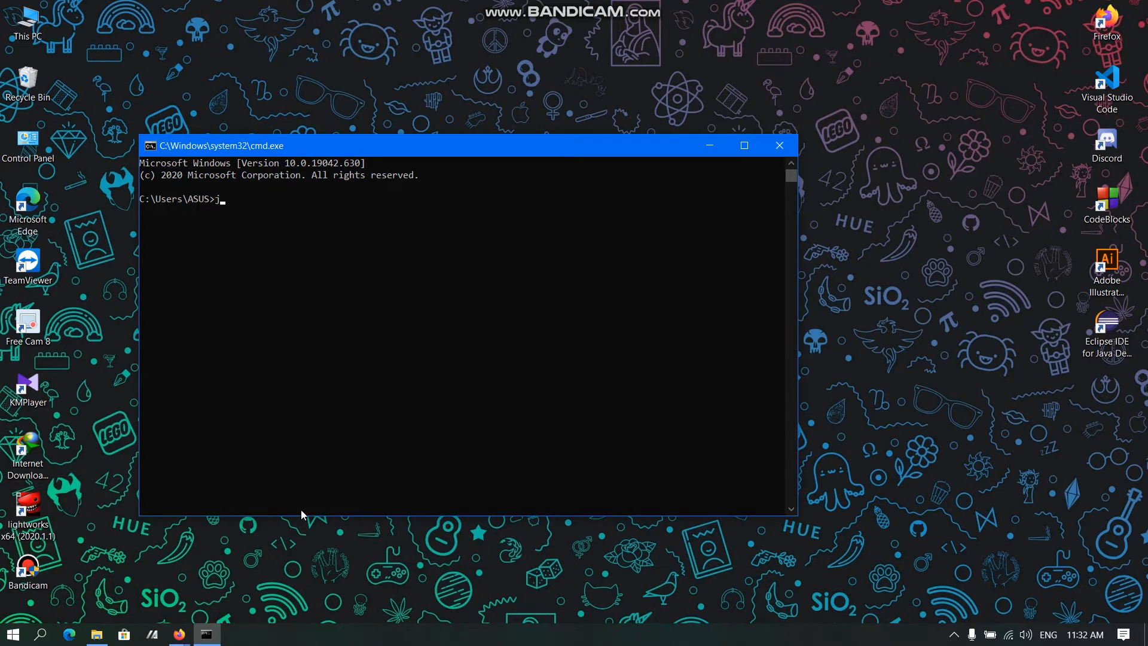
text(ava -ve)
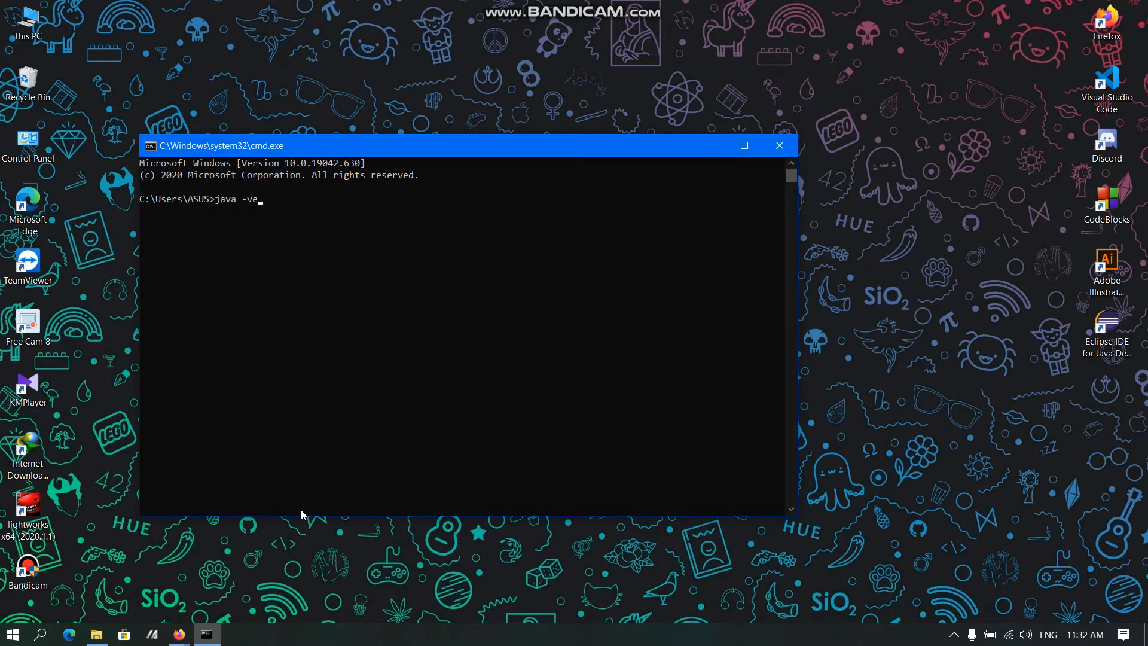
text(rsion)
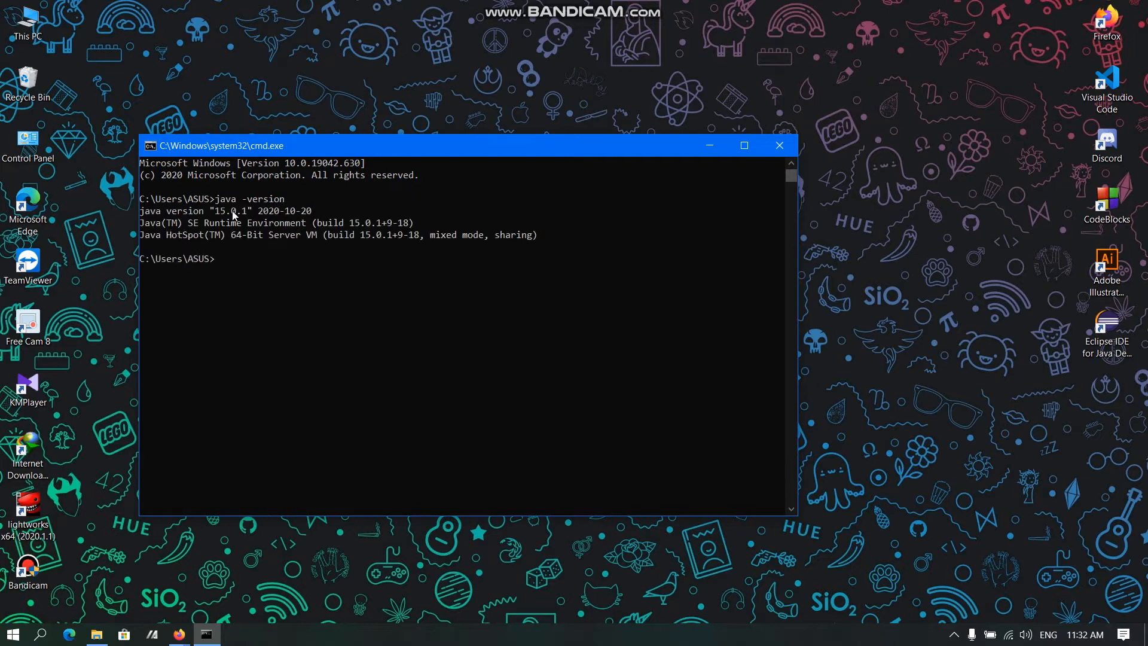
mouse_move(321, 223)
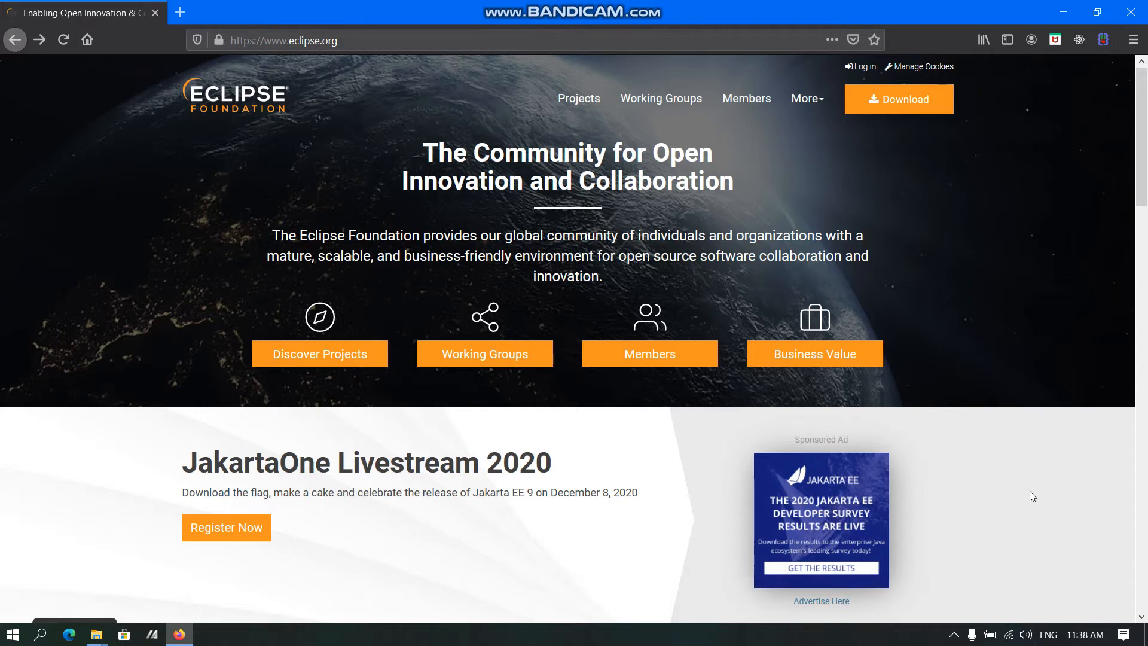
mouse_move(767, 173)
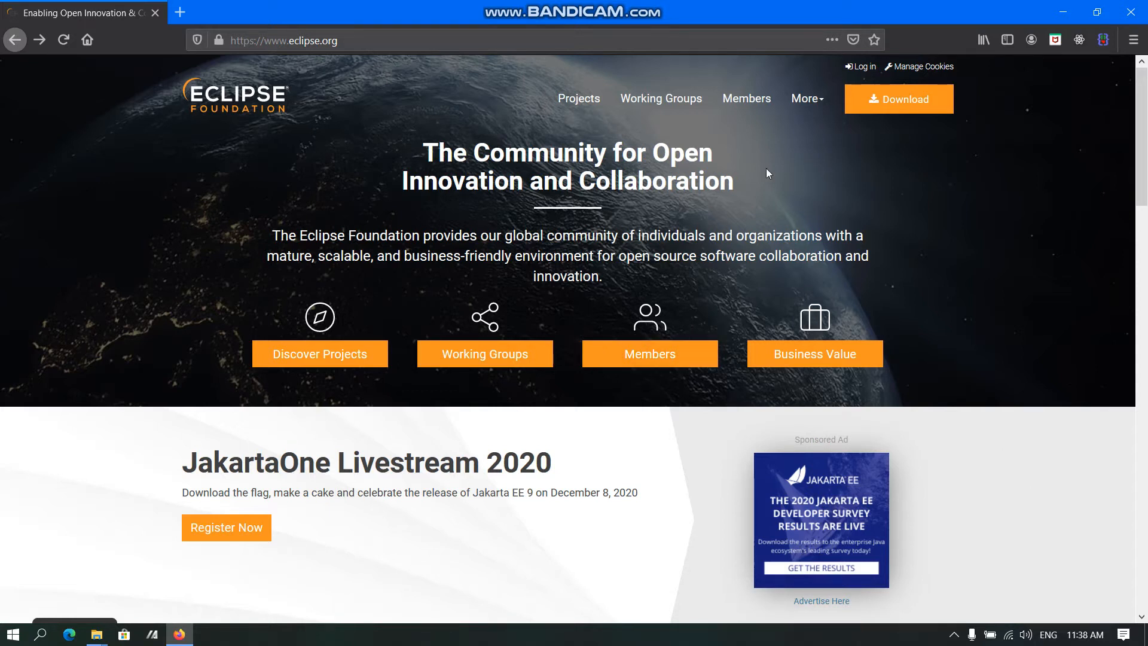
From eclipse.org's Download page, start the x86_64 Windows Eclipse IDE 2020-09 installer download
click(897, 99)
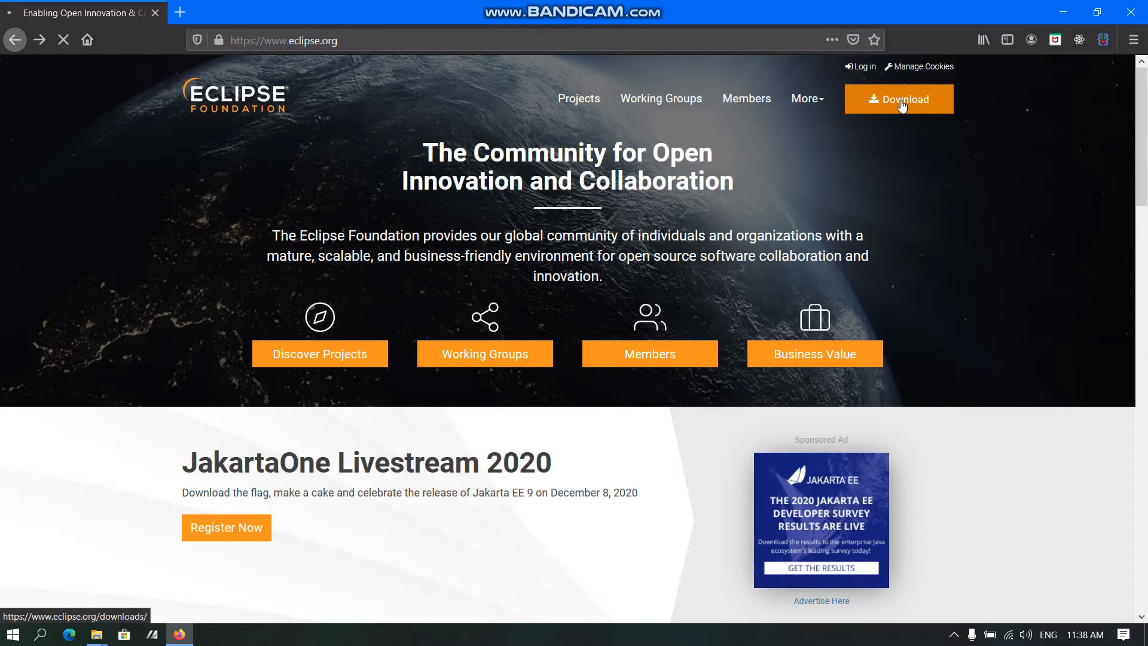
click(898, 99)
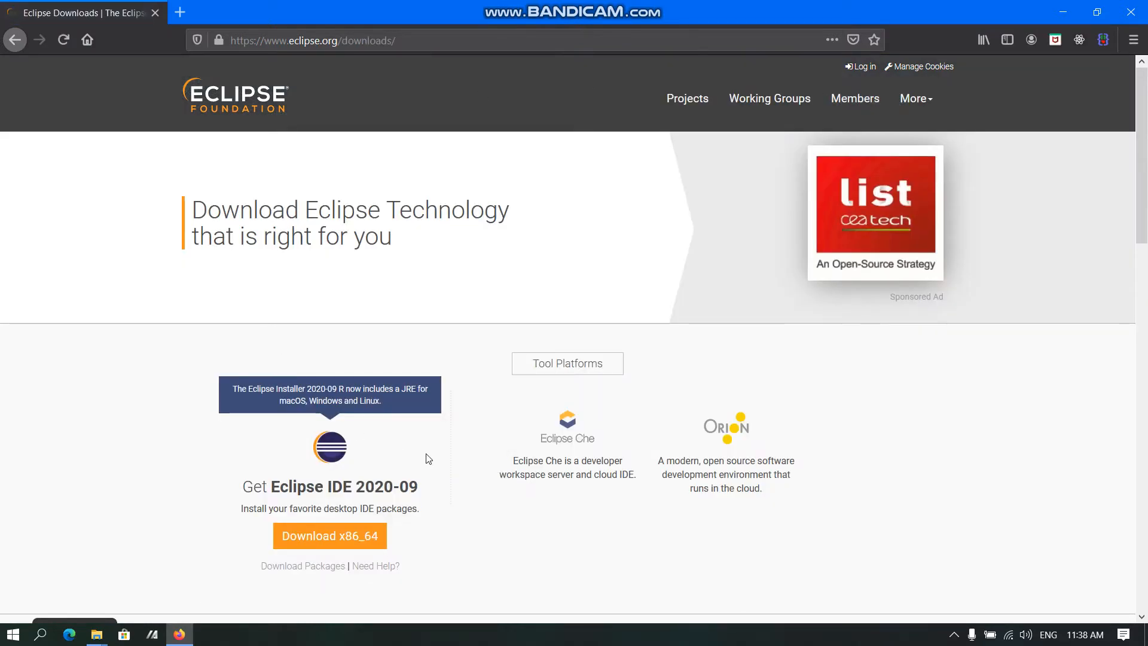
scroll(down, 3)
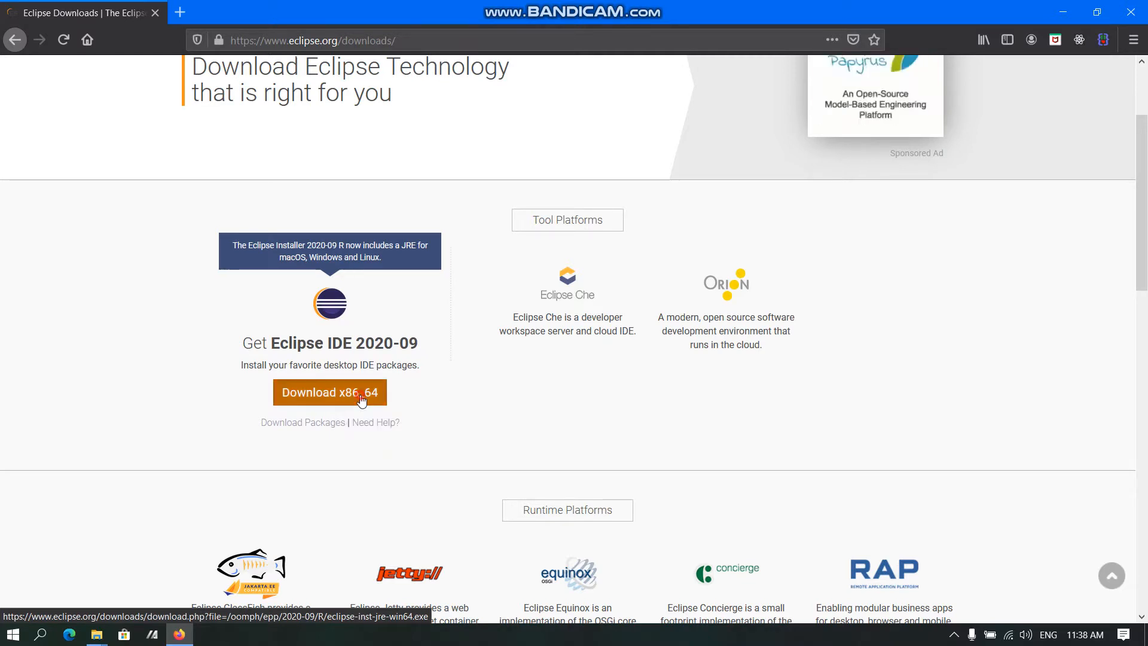
click(329, 392)
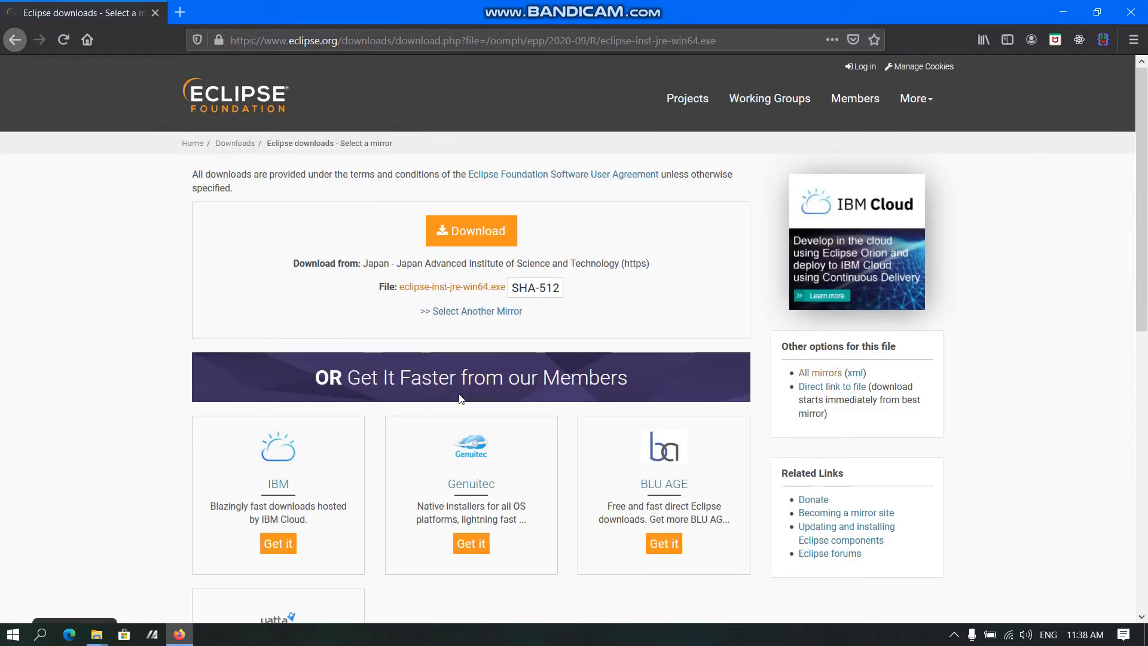
mouse_move(516, 251)
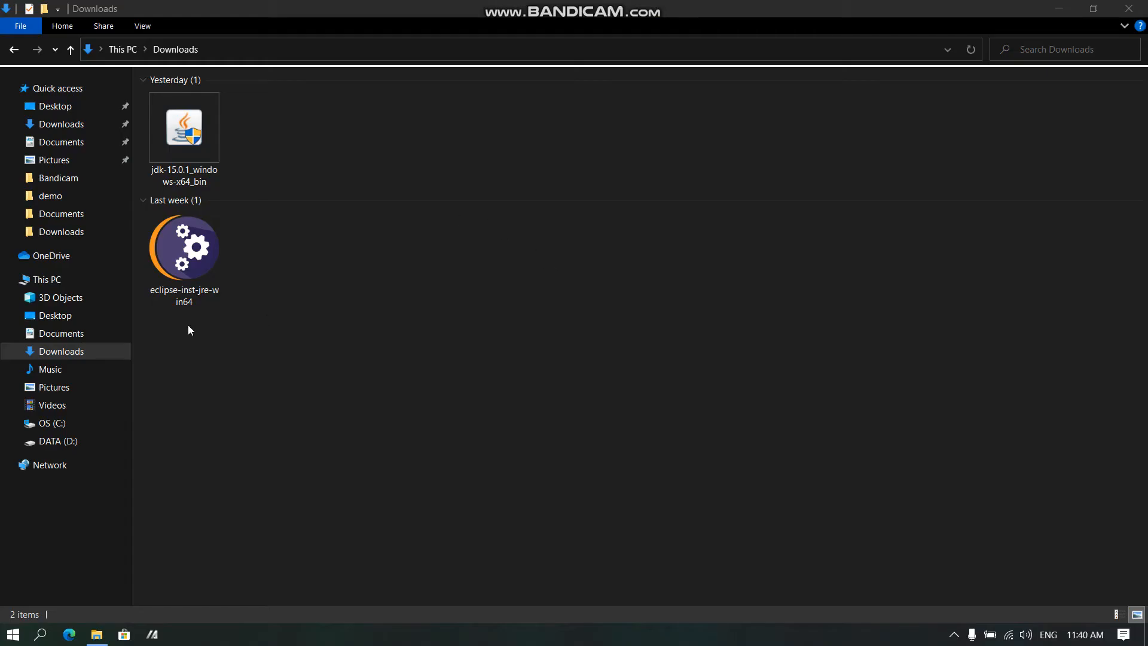
Run eclipse-inst-jre-win64 from the Downloads folder
click(184, 248)
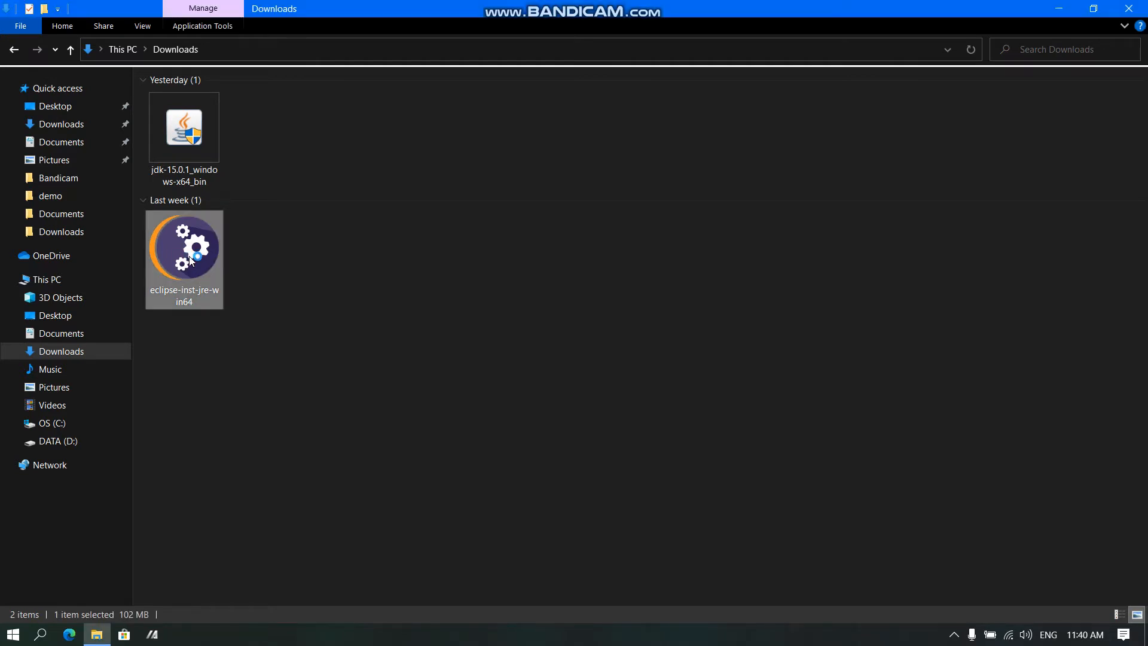
double_click(184, 246)
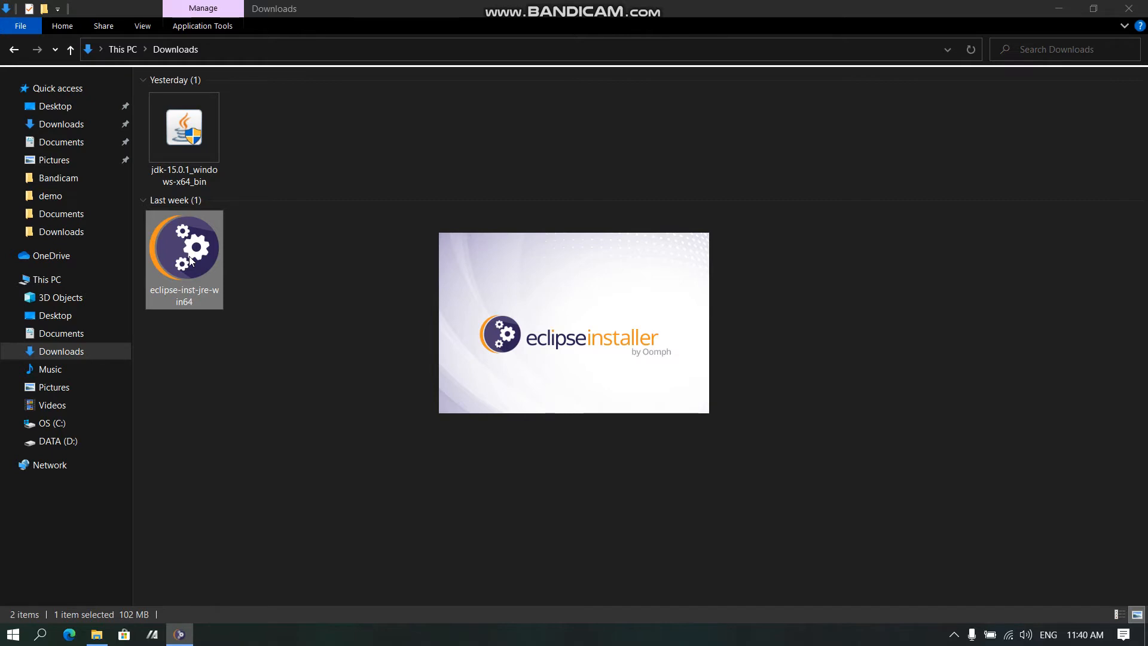
mouse_move(413, 286)
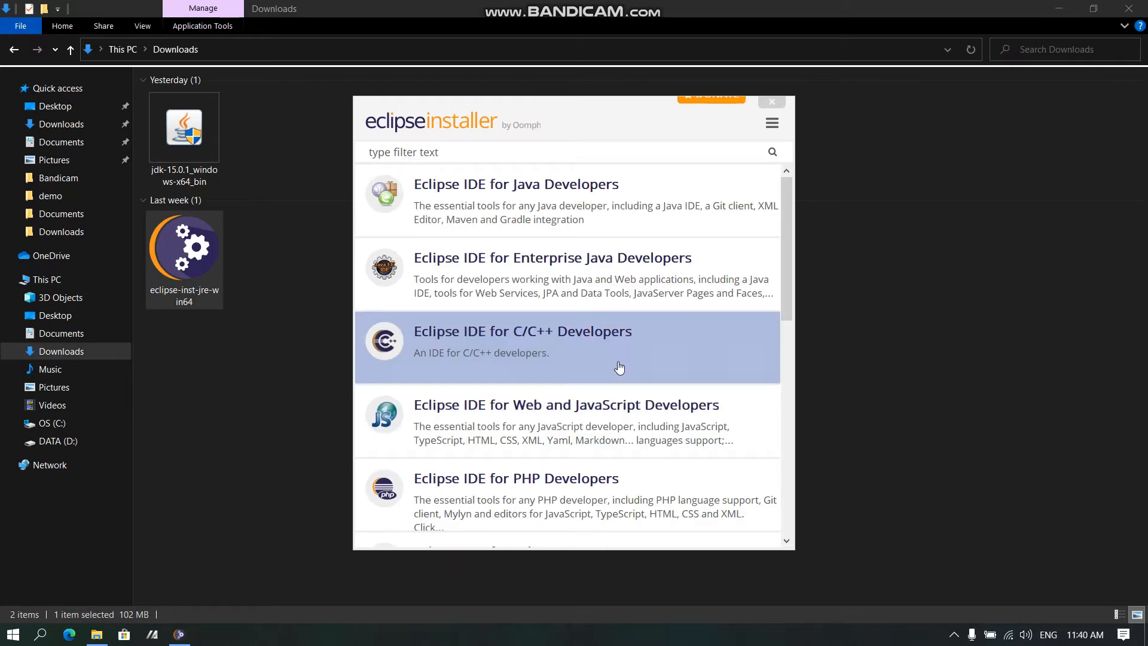
Choose Eclipse IDE for Java Developers with C:\Program Files\Java\jdk-15.0.1 as its Java 11+ VM
scroll(down, 3)
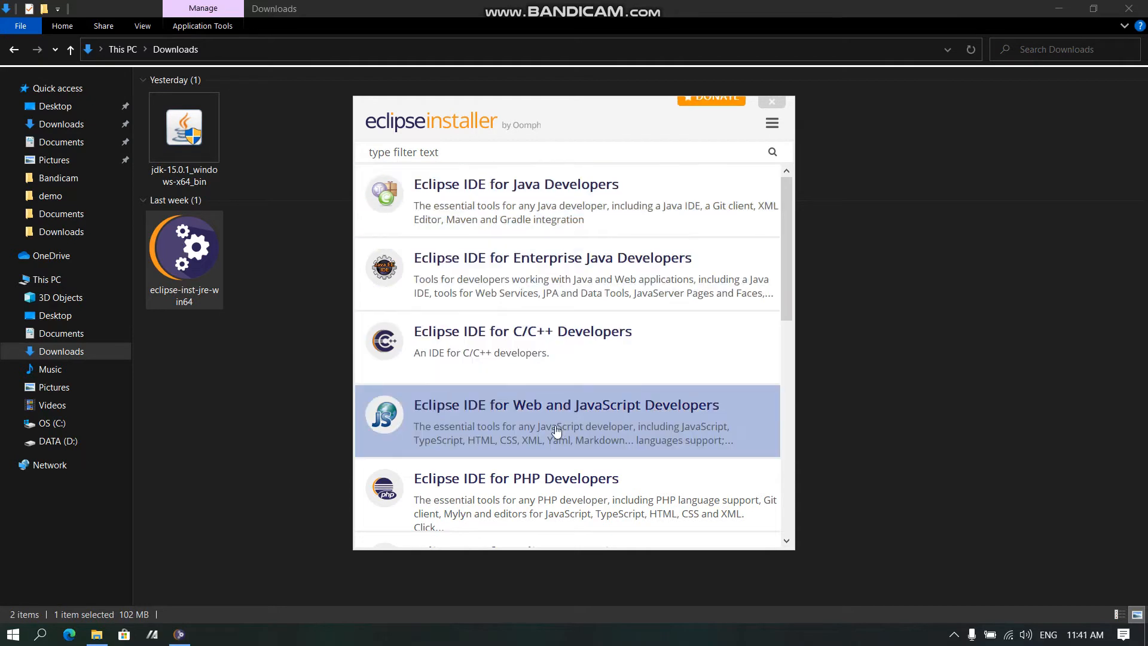
mouse_move(502, 248)
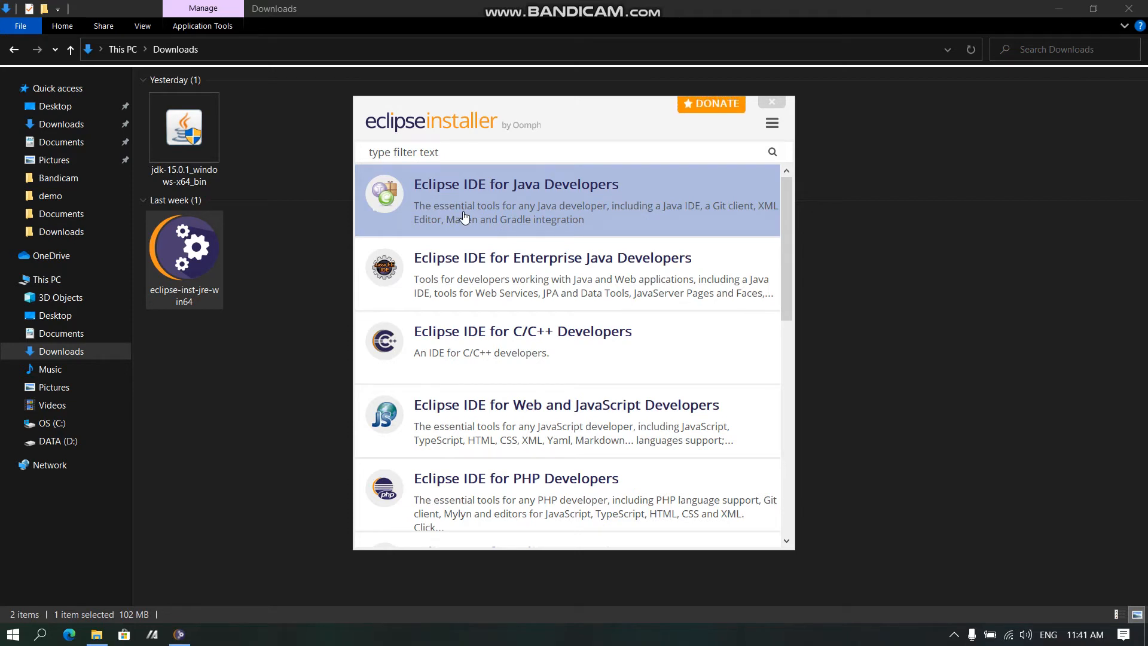
click(515, 201)
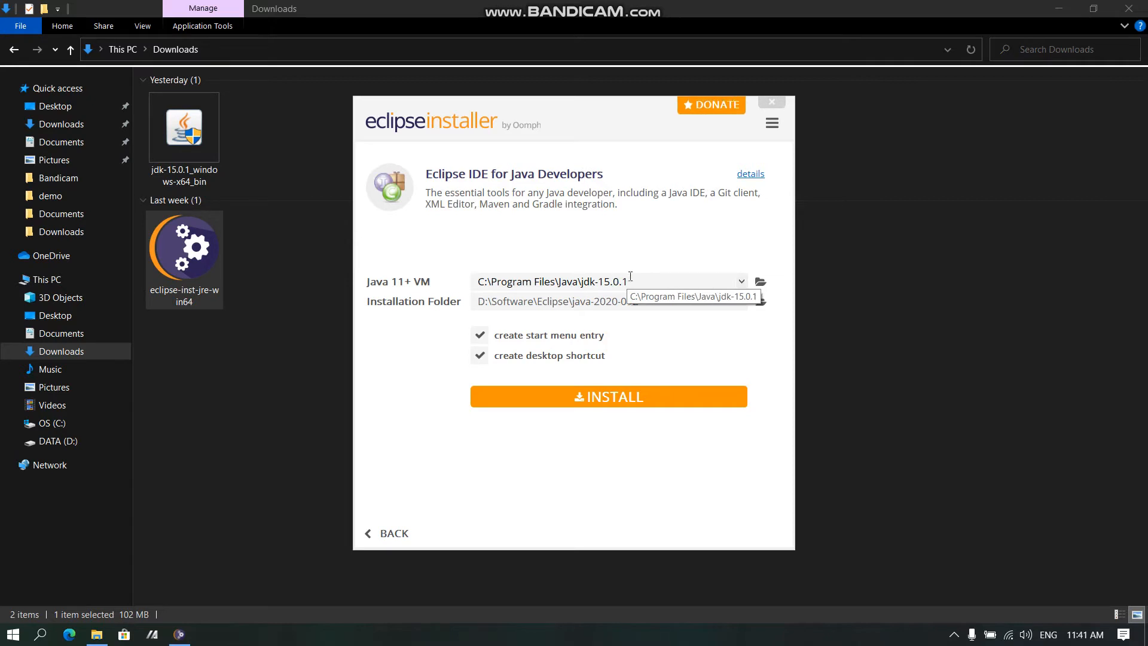
click(740, 281)
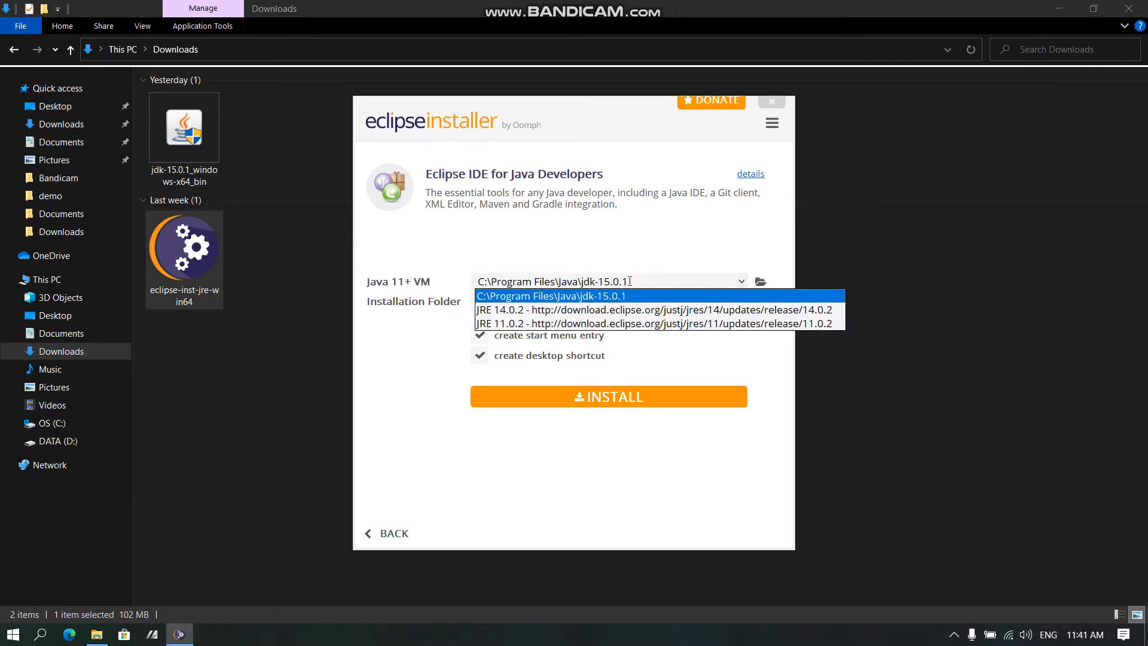
click(550, 295)
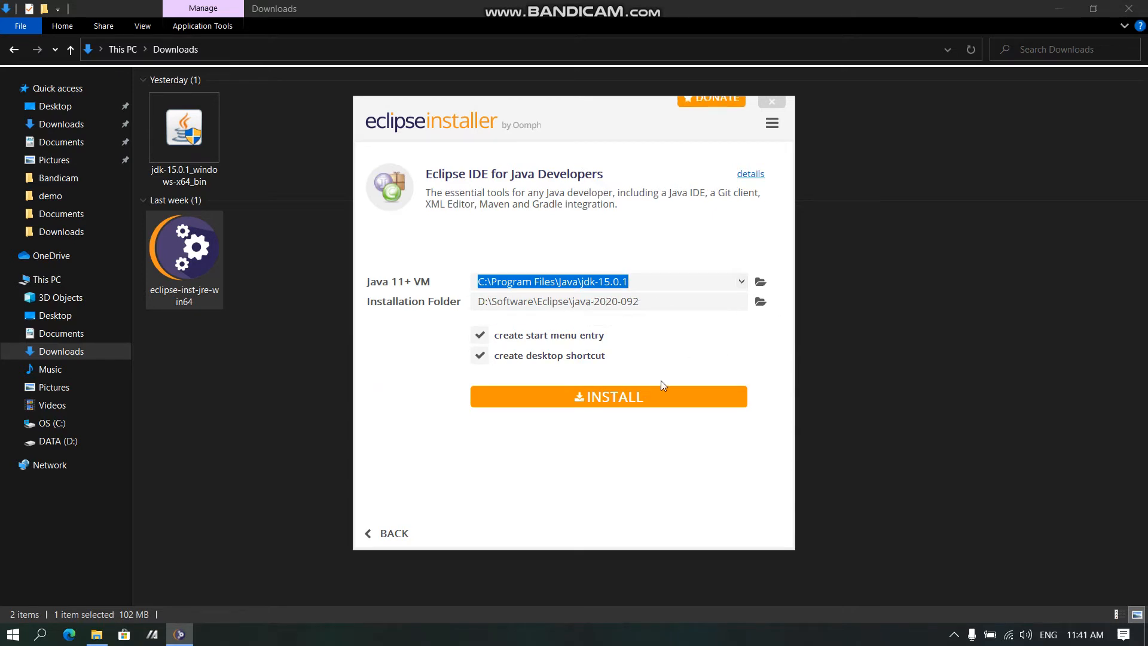
mouse_move(648, 402)
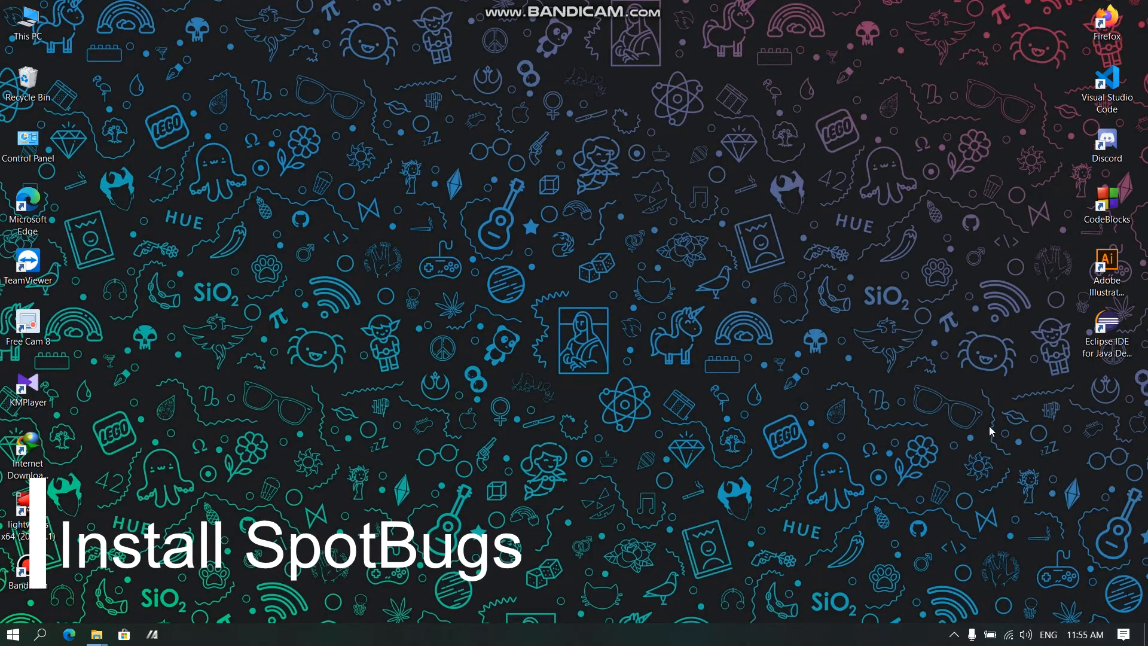
Launch Eclipse IDE from its desktop shortcut on the default eclipse-workspace
double_click(1106, 325)
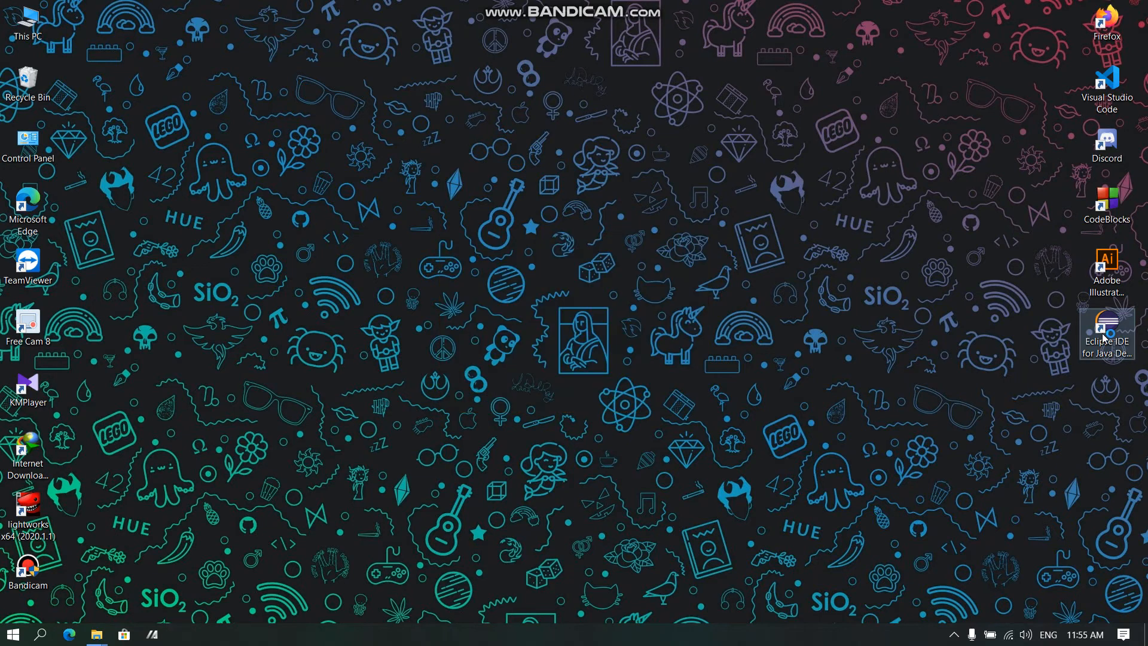
double_click(1107, 326)
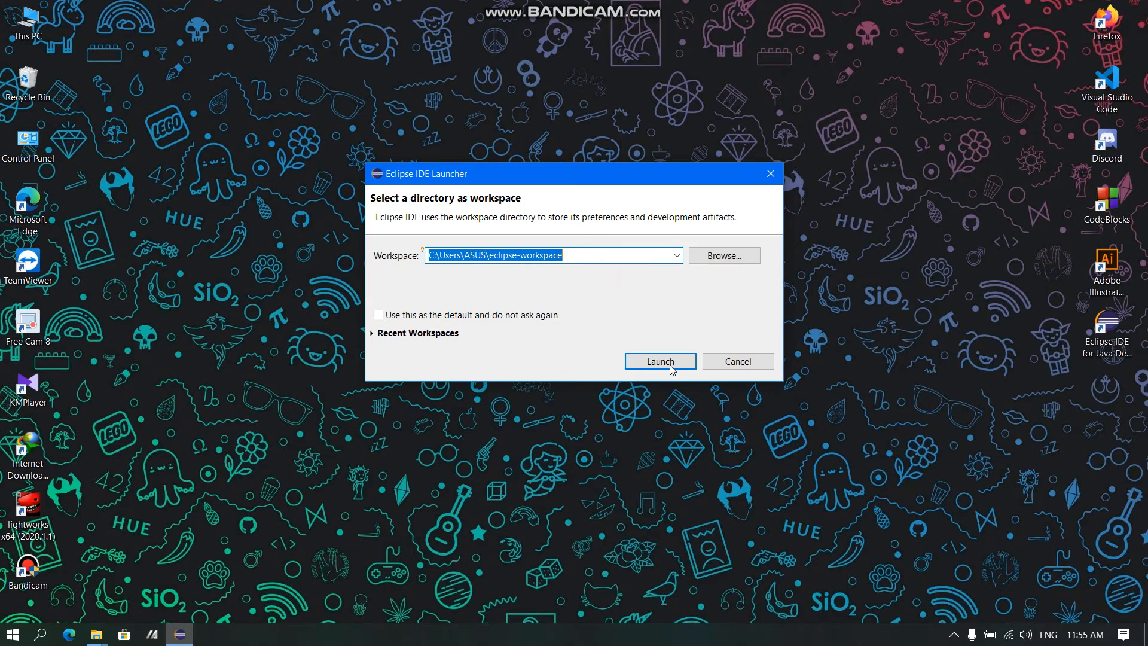
click(658, 361)
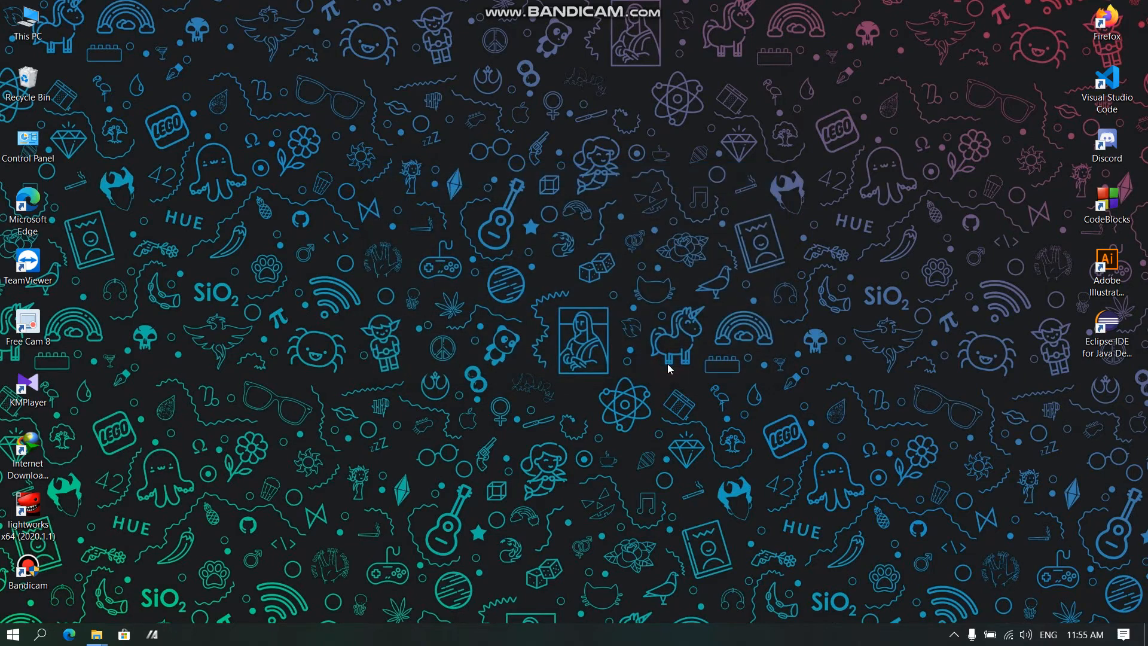
double_click(1106, 321)
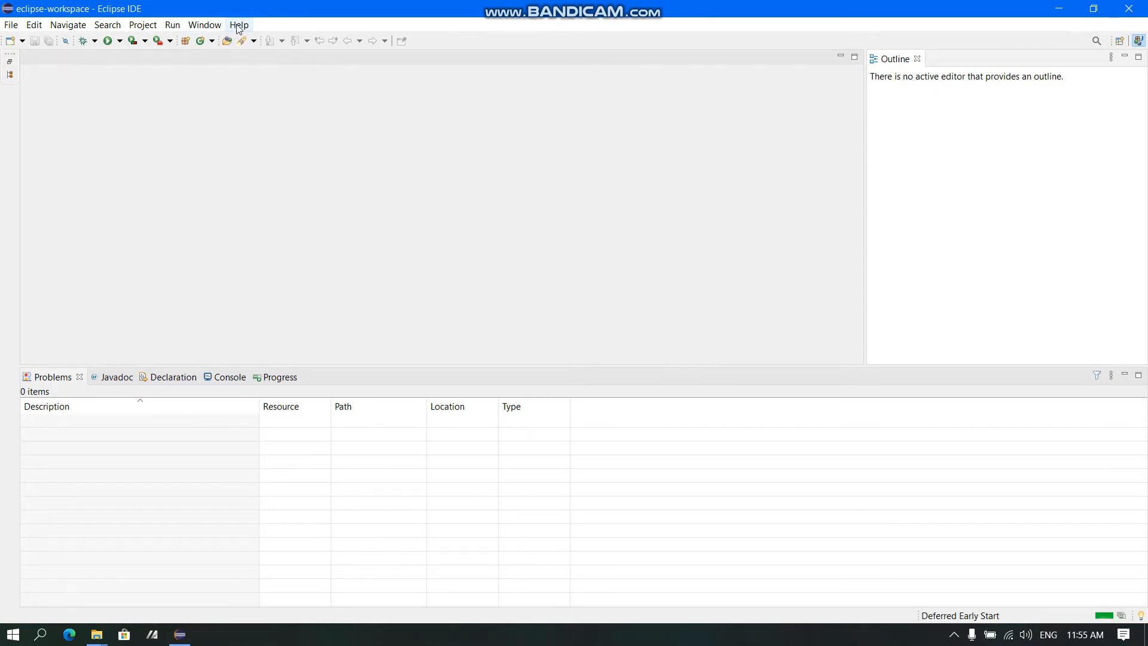
Search the Eclipse Marketplace (Help menu) for 'spotbugs'
click(239, 24)
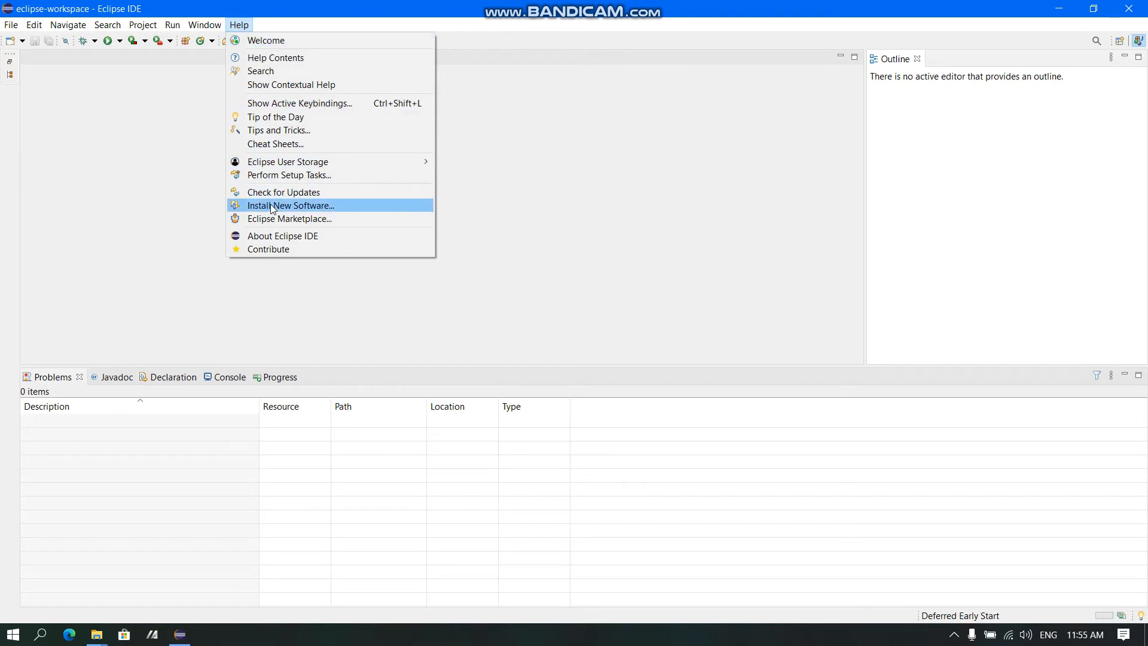
click(289, 218)
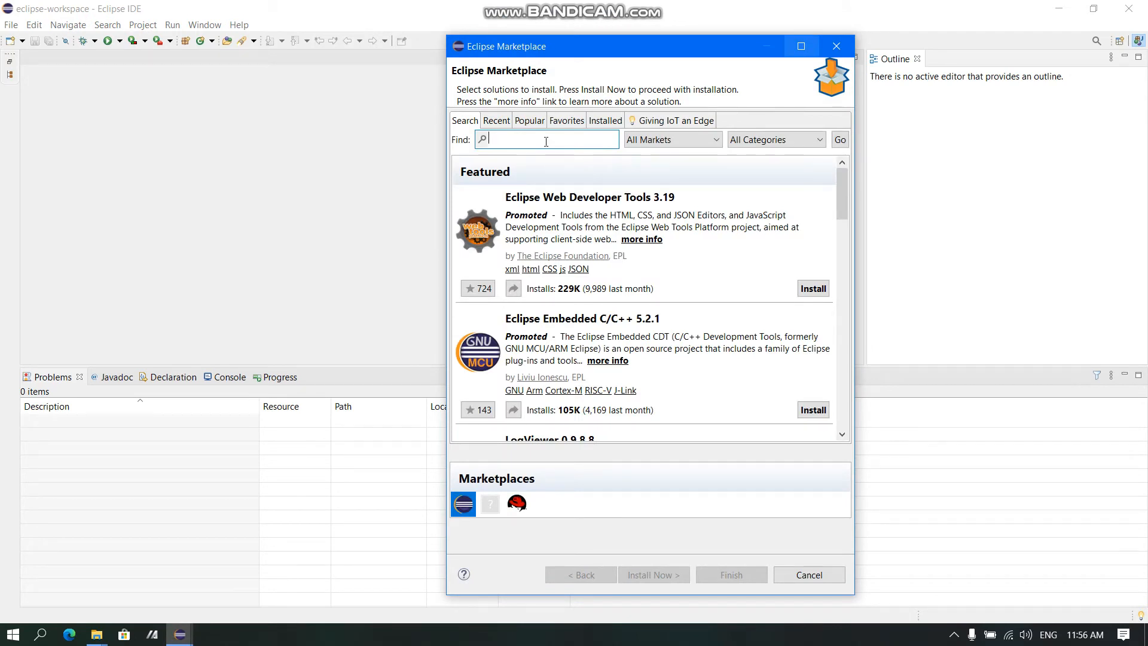
text(s)
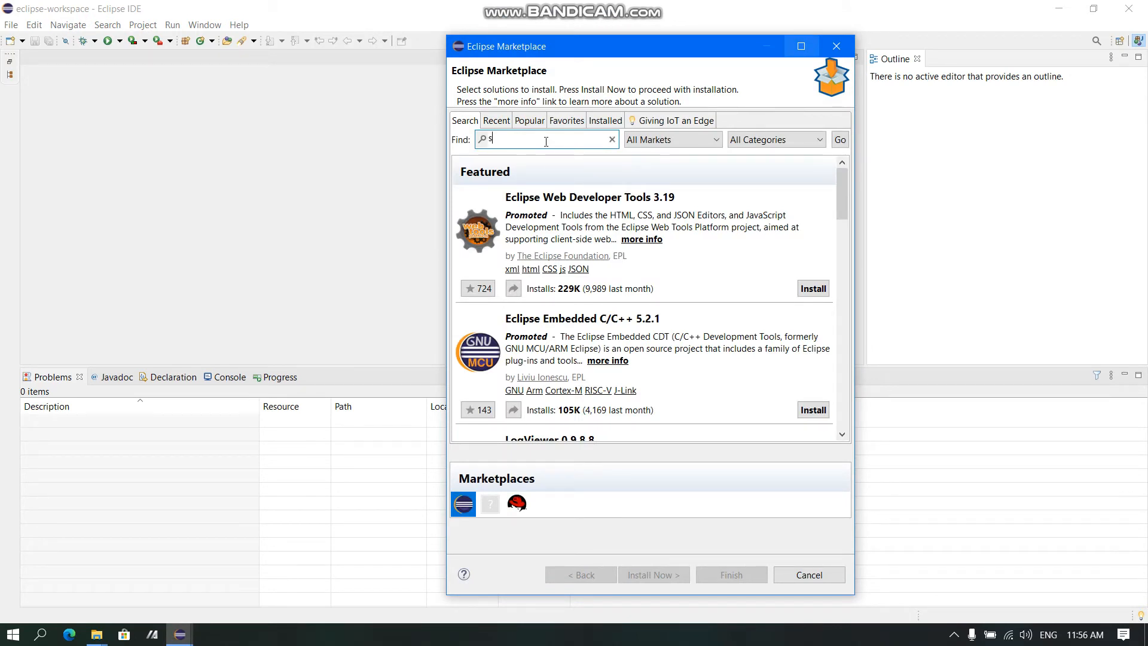
text(spotbugs)
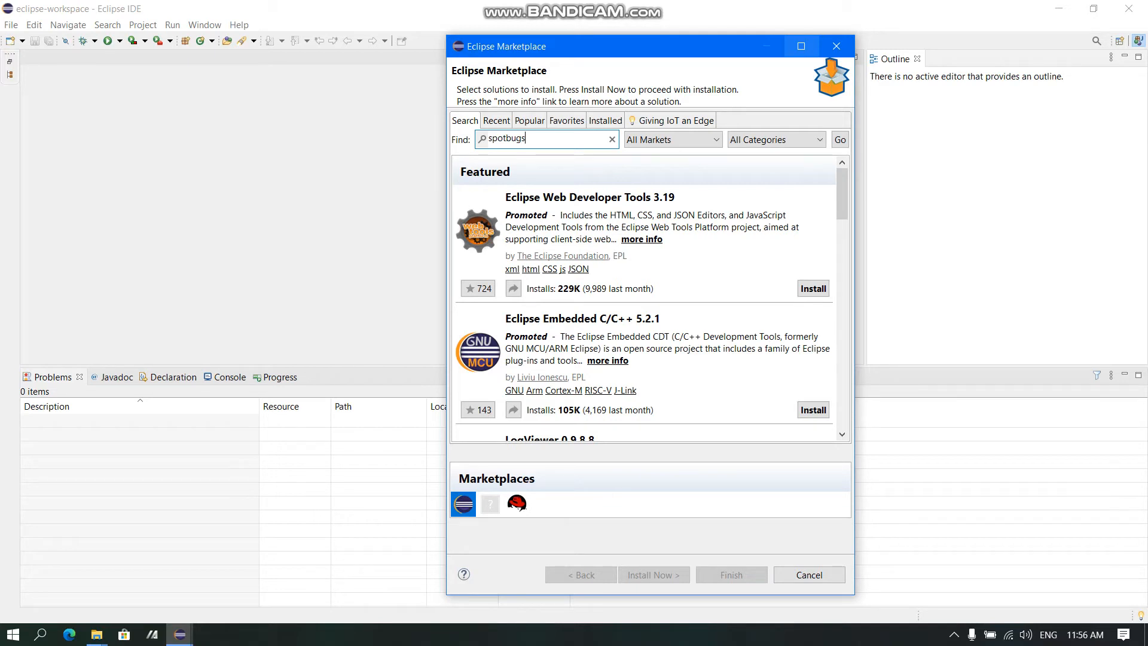
click(839, 139)
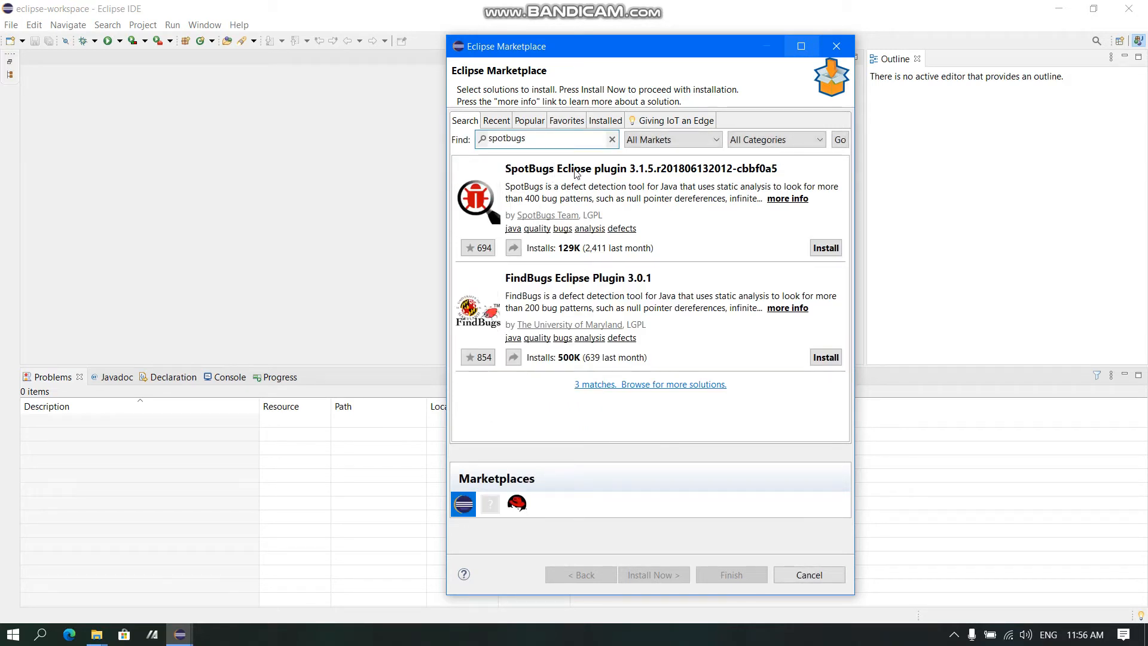
Install the SpotBugs Eclipse plugin, accepting its licence to finish
click(825, 247)
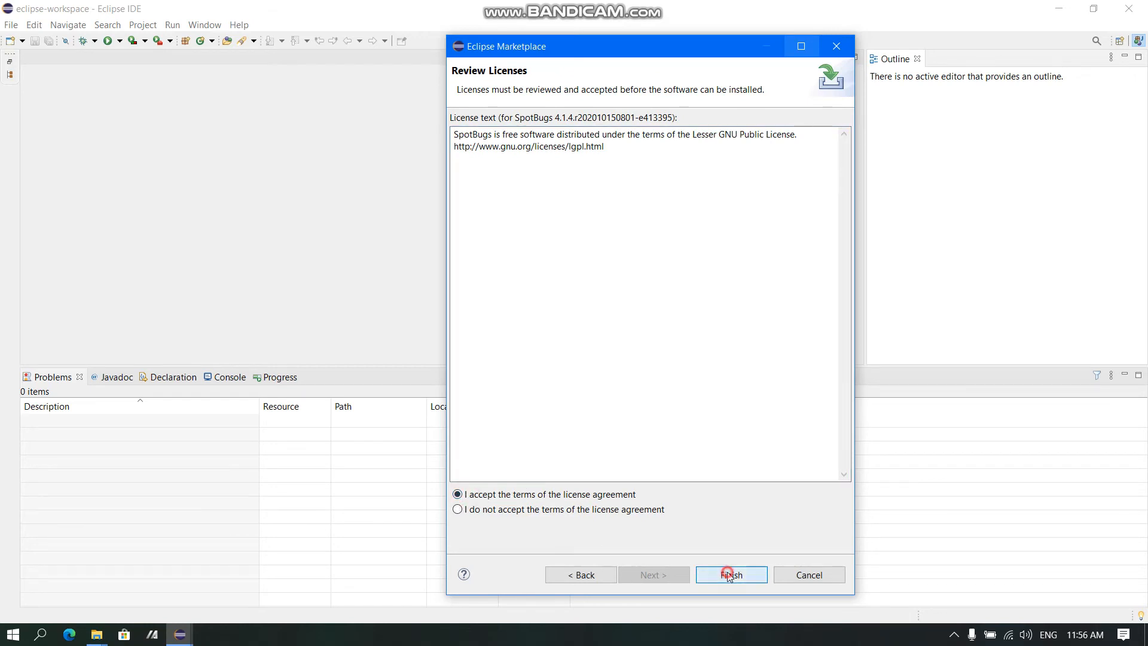
click(729, 575)
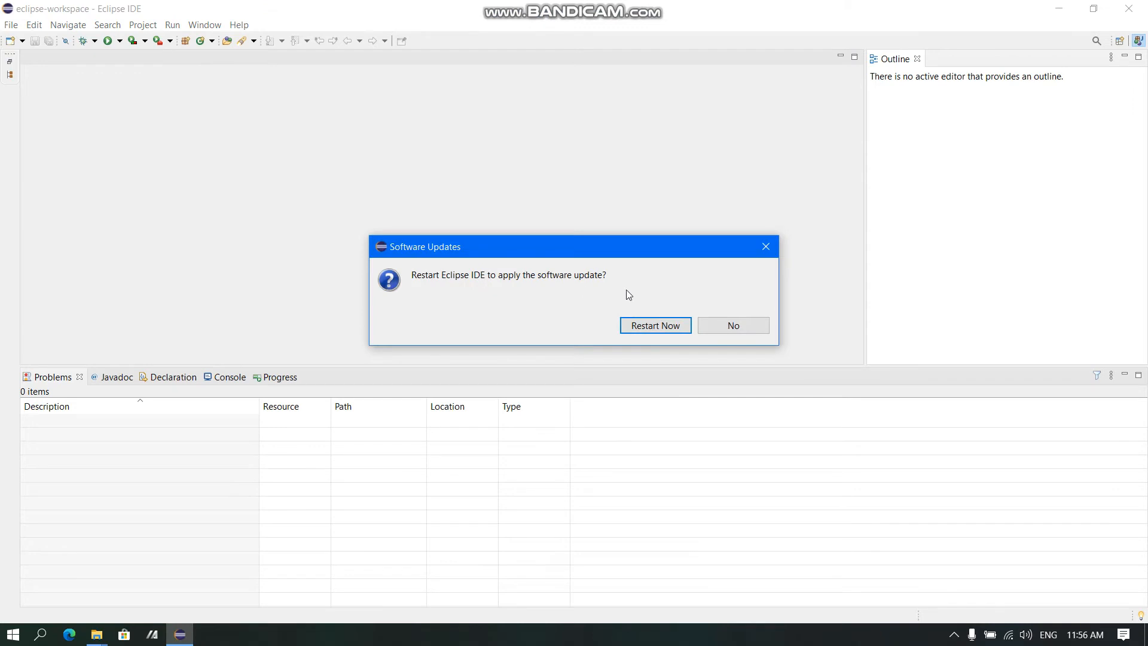
mouse_move(654, 325)
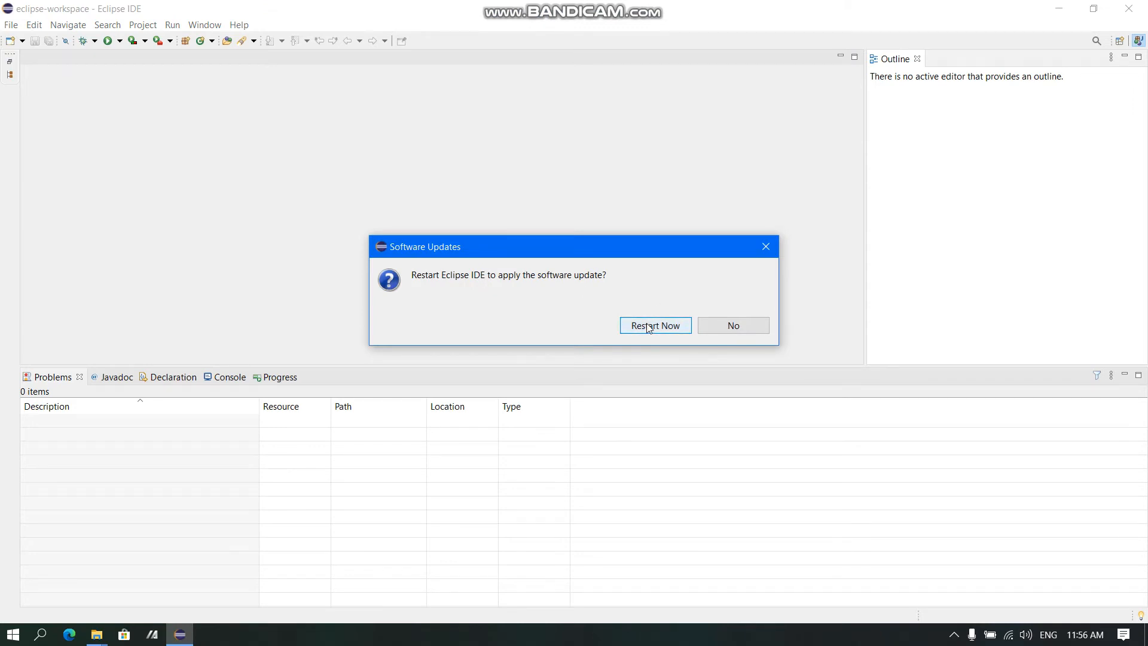
Restart Eclipse to apply the SpotBugs install and relaunch it from the desktop shortcut
click(653, 325)
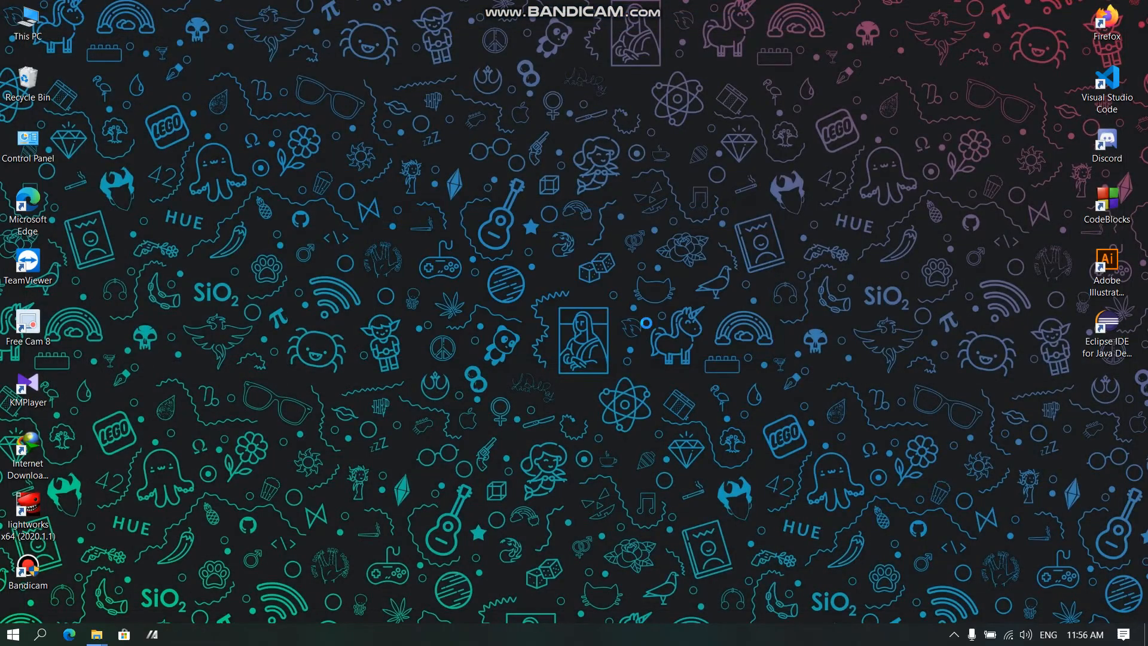
double_click(1106, 325)
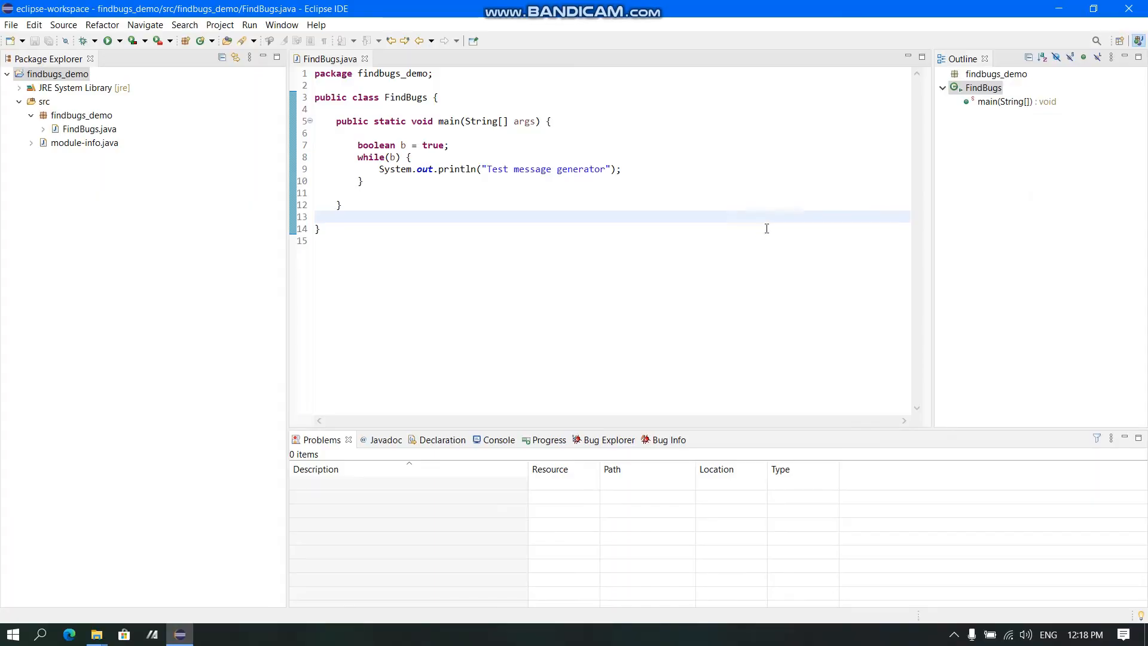
Run SpotBugs Find Bugs on findbugs_demo and show Bug Info for the infinite loop warning at line 8
click(759, 228)
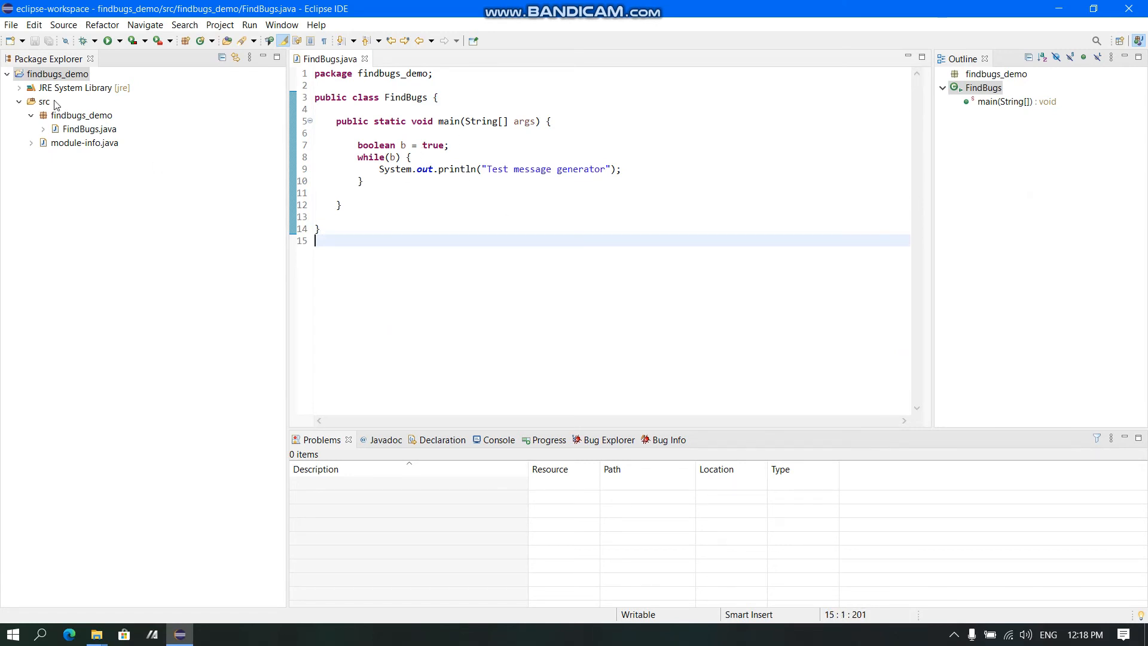
right_click(54, 73)
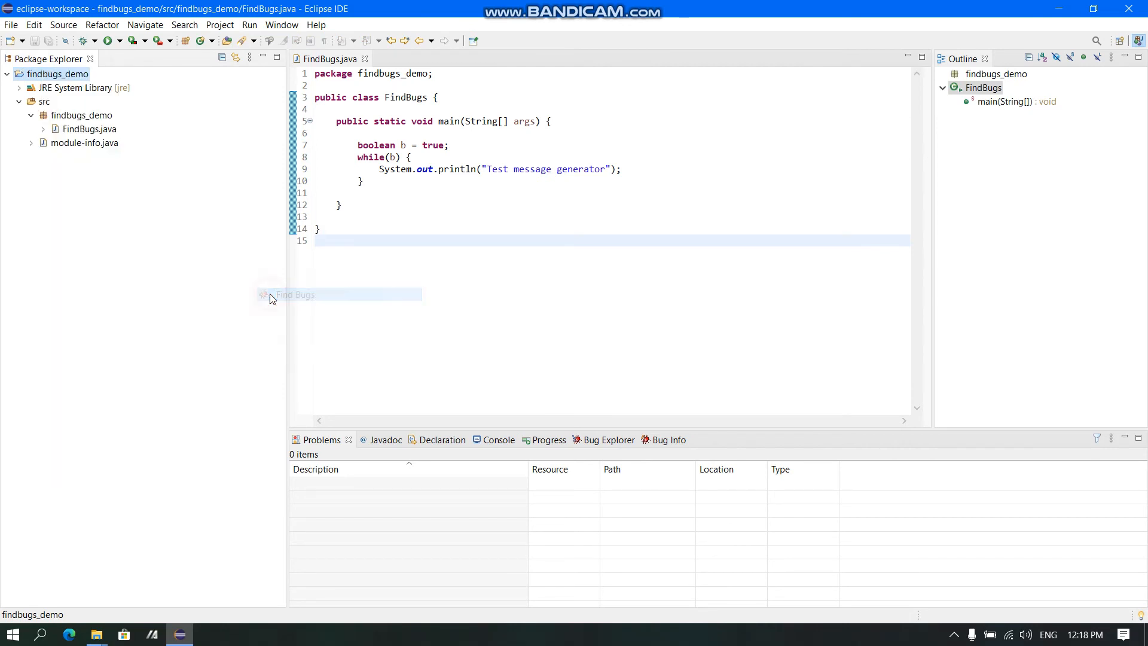
click(294, 295)
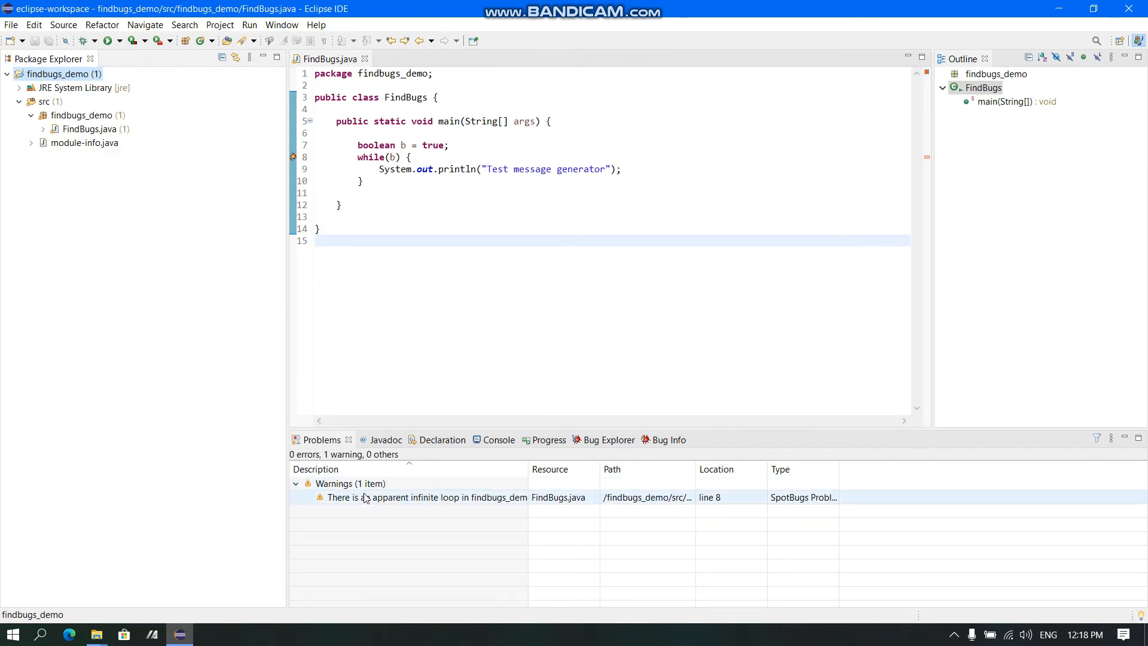
mouse_move(438, 497)
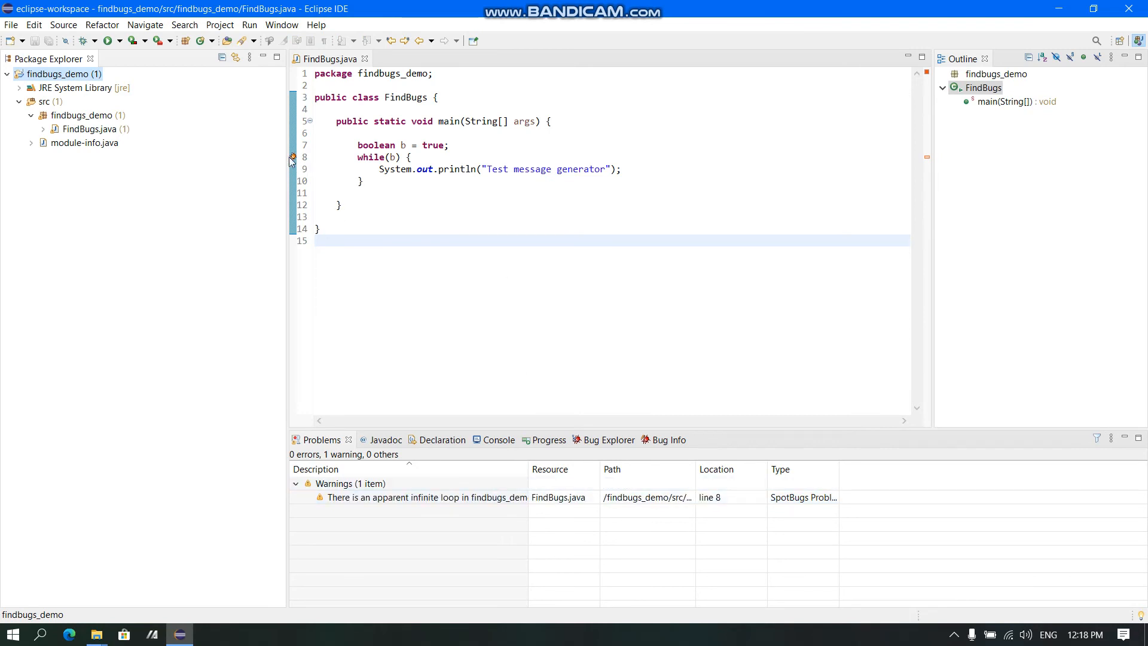
double_click(425, 497)
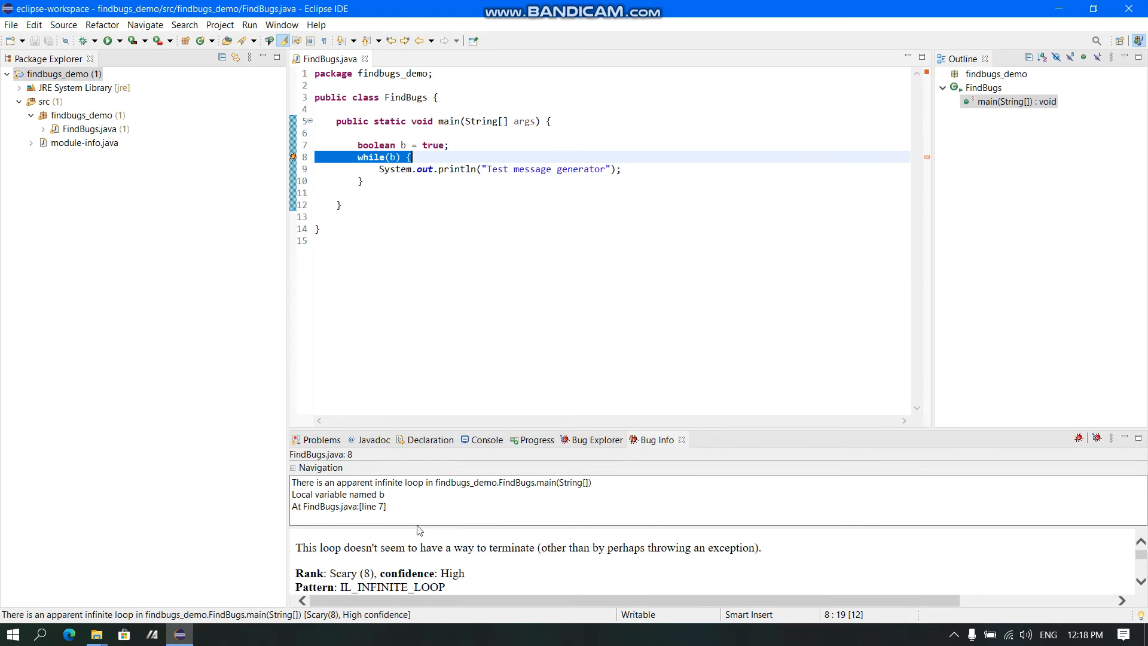
mouse_move(355, 567)
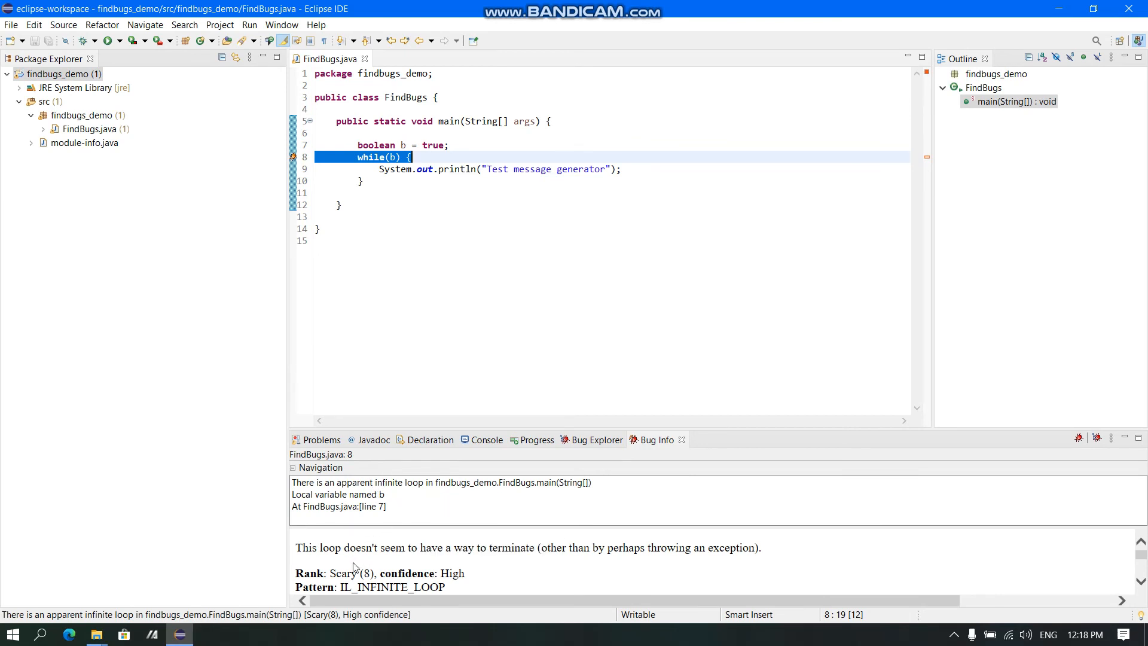
mouse_move(516, 576)
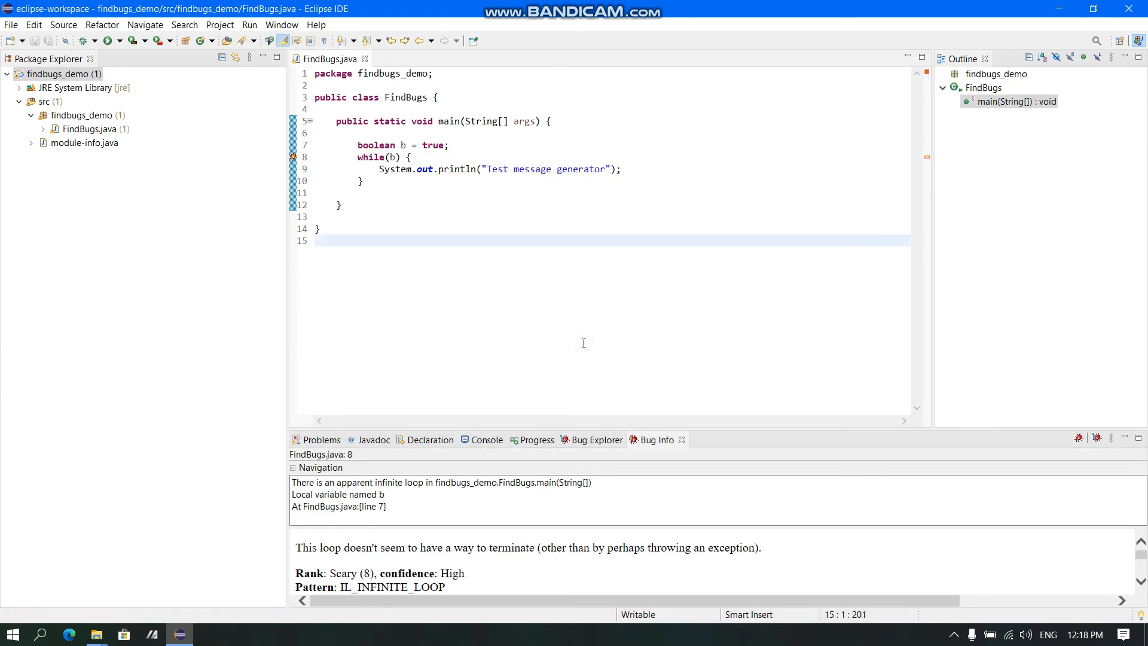
mouse_move(490, 195)
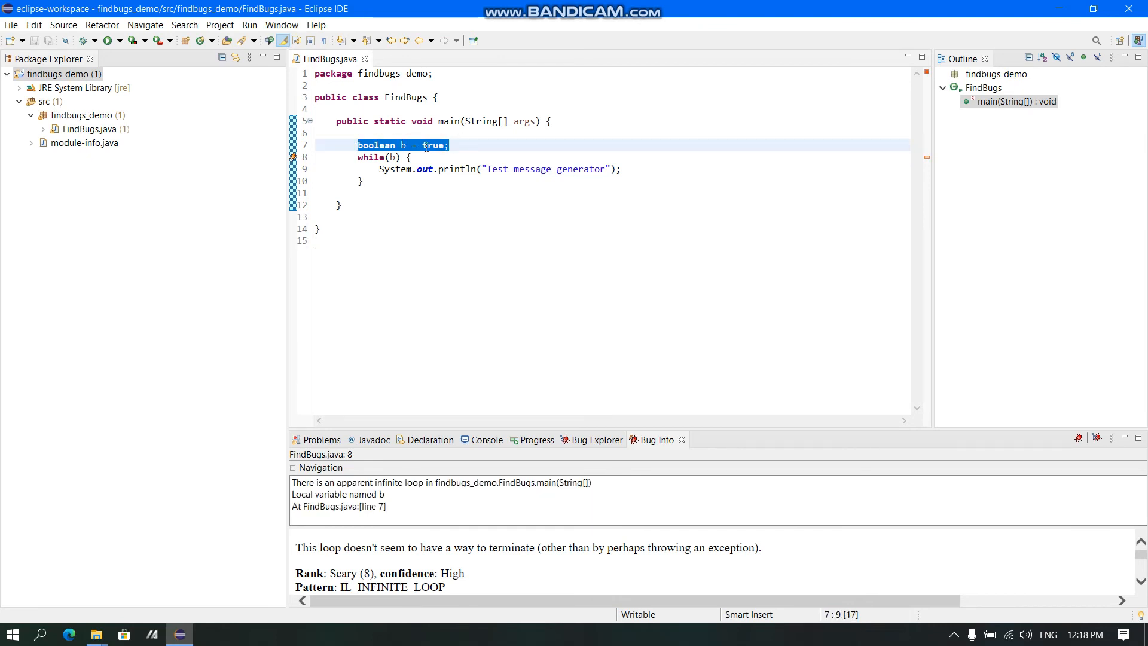
mouse_move(560, 153)
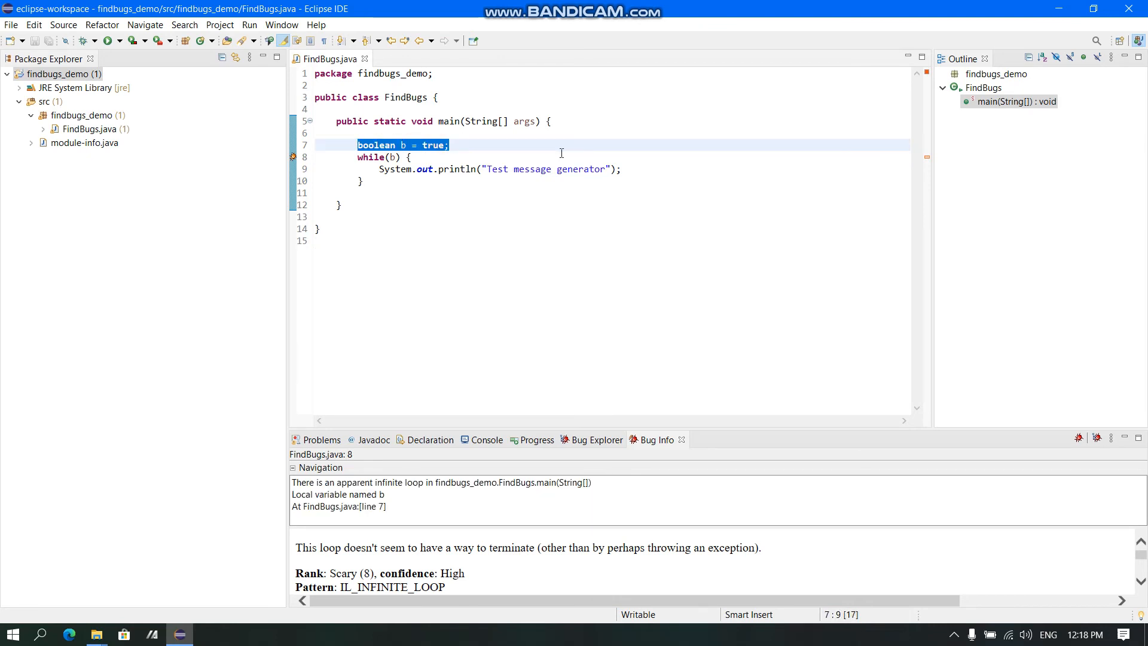
Replace the boolean flag with 'int x = 0;', loop 'while(x<2)' and add 'x++;' in the body
text(int)
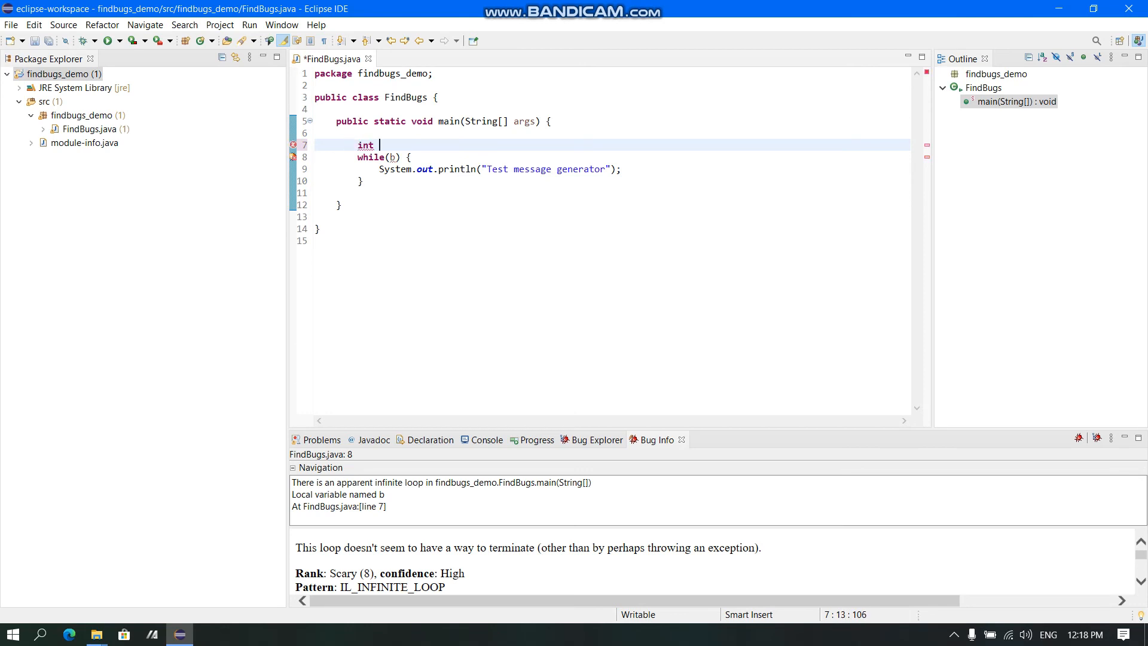
text(x =)
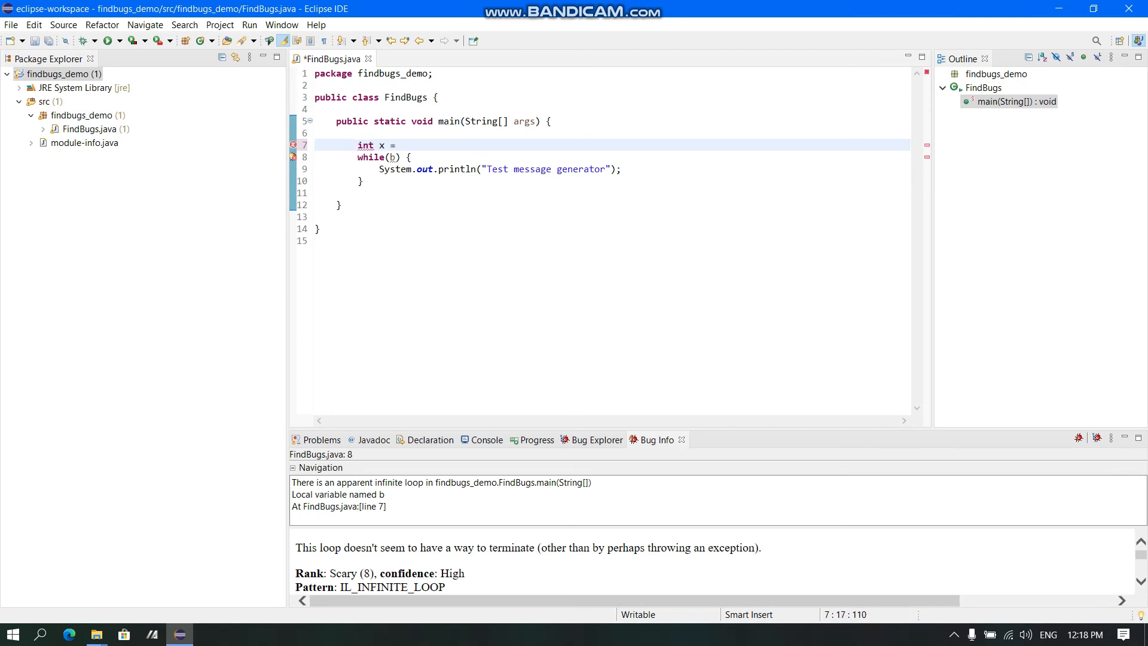
text(0;)
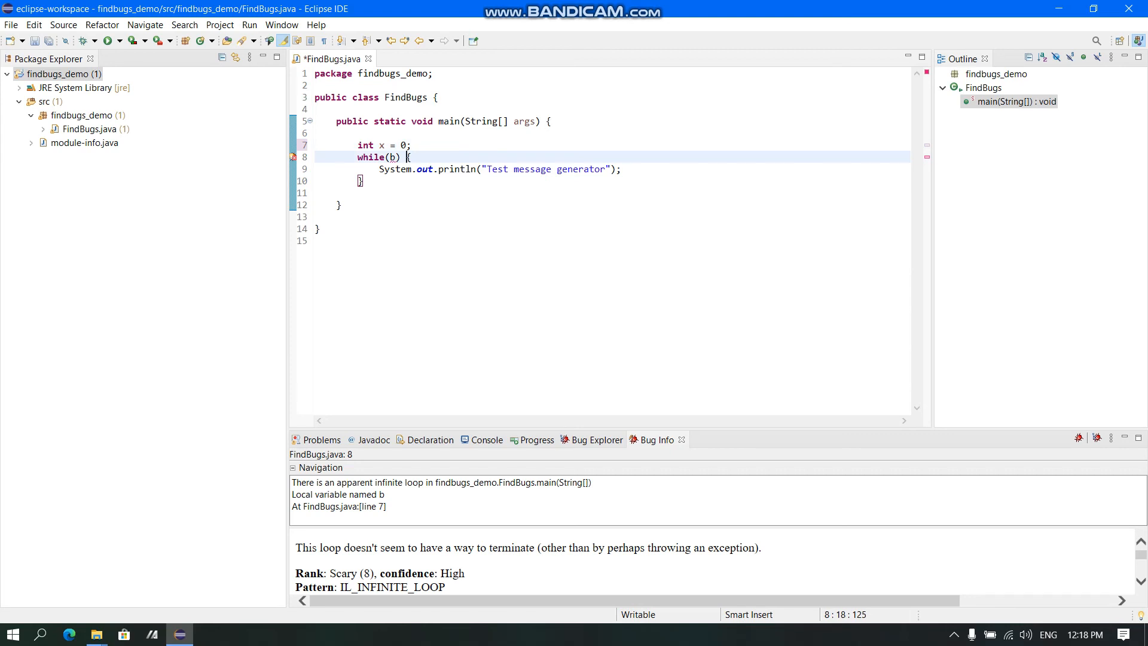
text(x<)
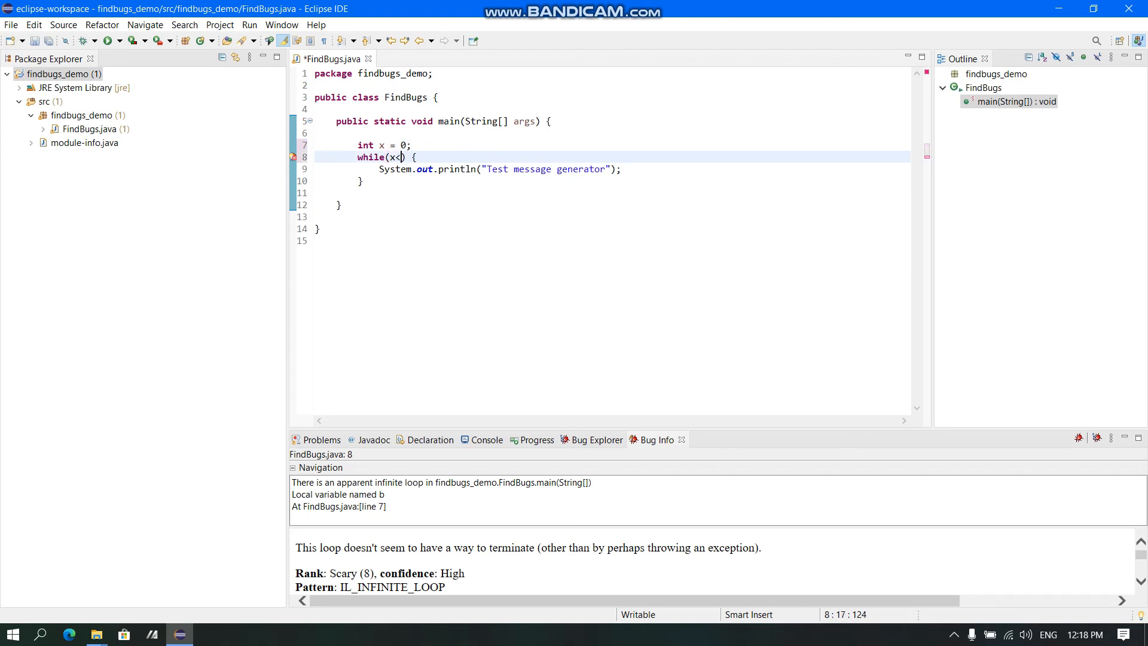
text(2)
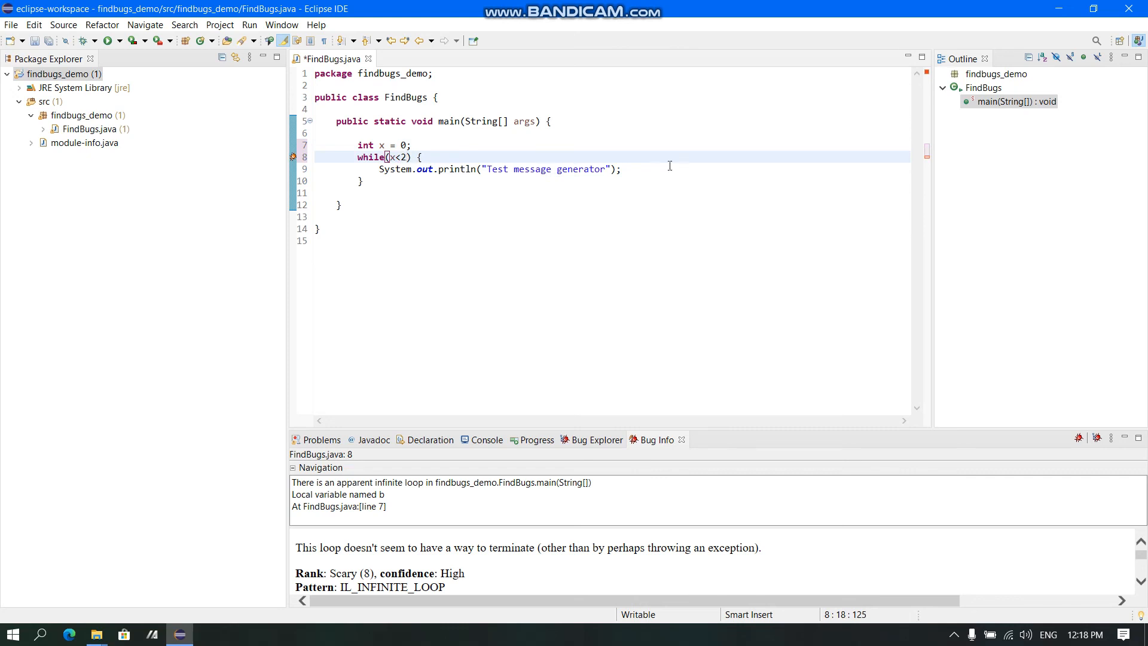
text(x)
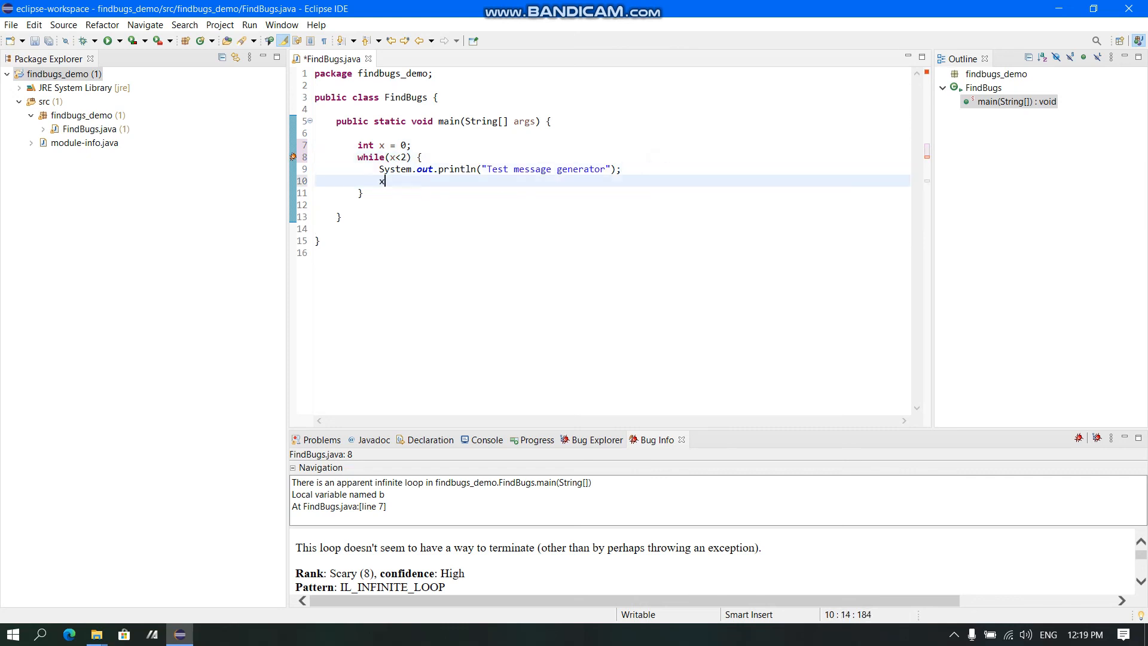
text(++;)
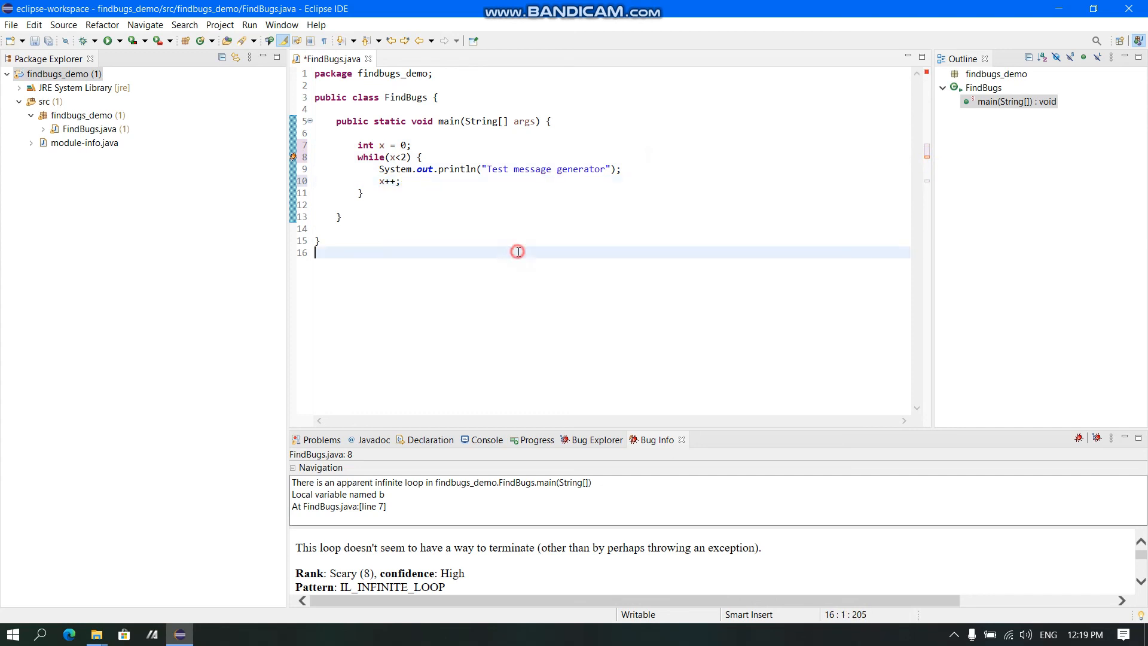
Save FindBugs.java and rerun Find Bugs on findbugs_demo, confirming Problems lists 0 items
key(ctrl+s)
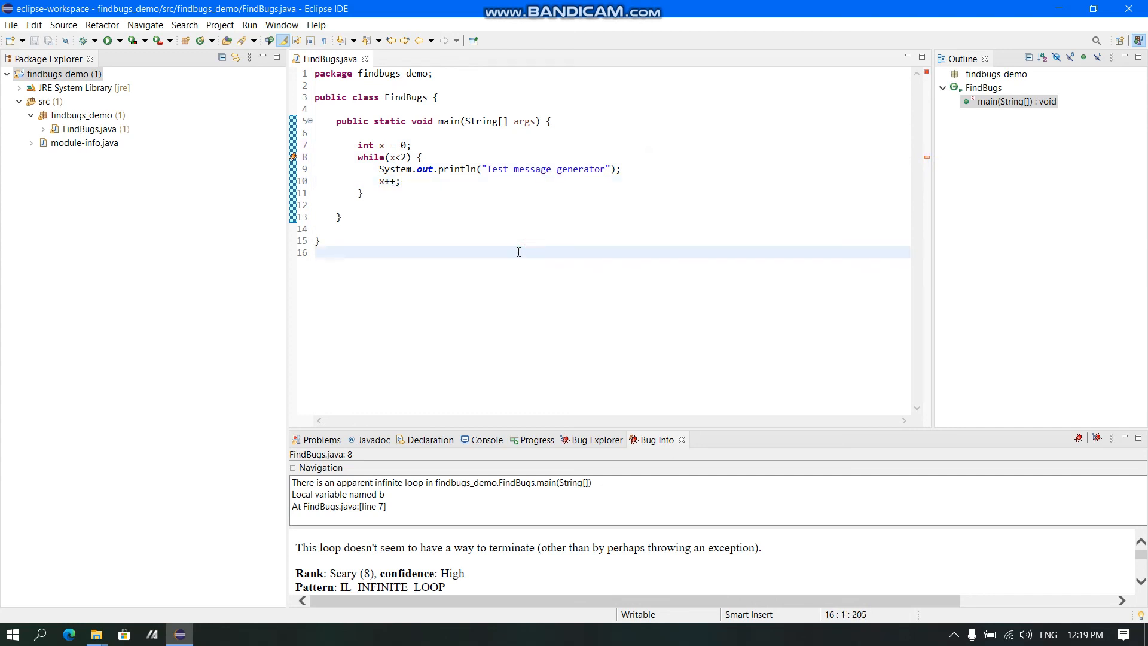
click(63, 73)
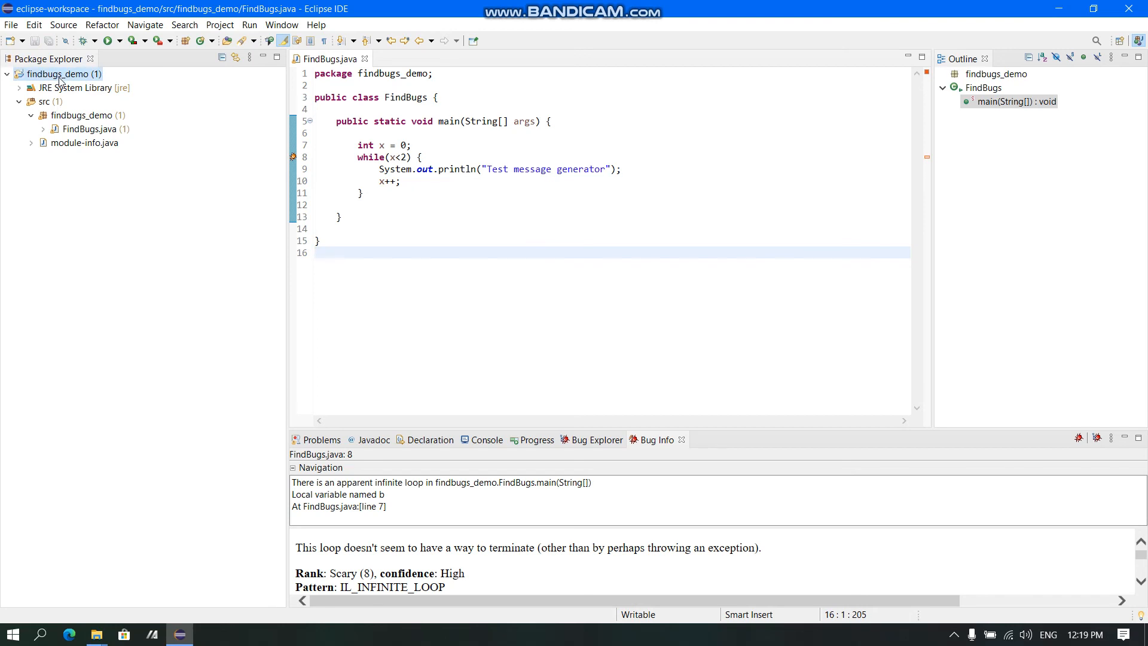
right_click(60, 73)
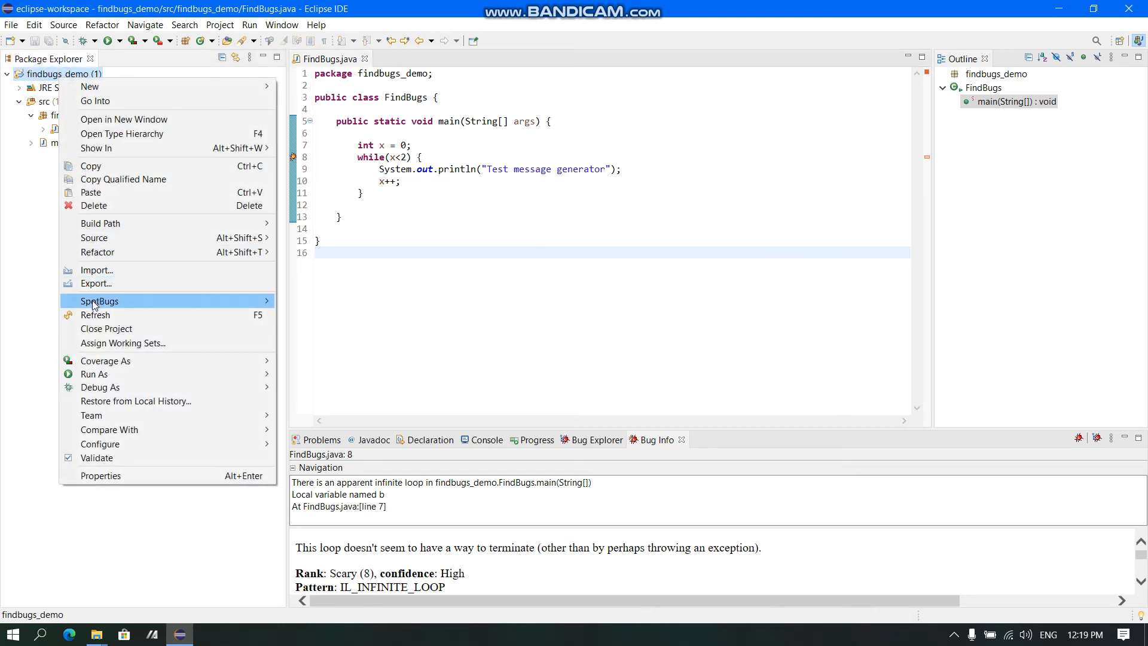
click(99, 302)
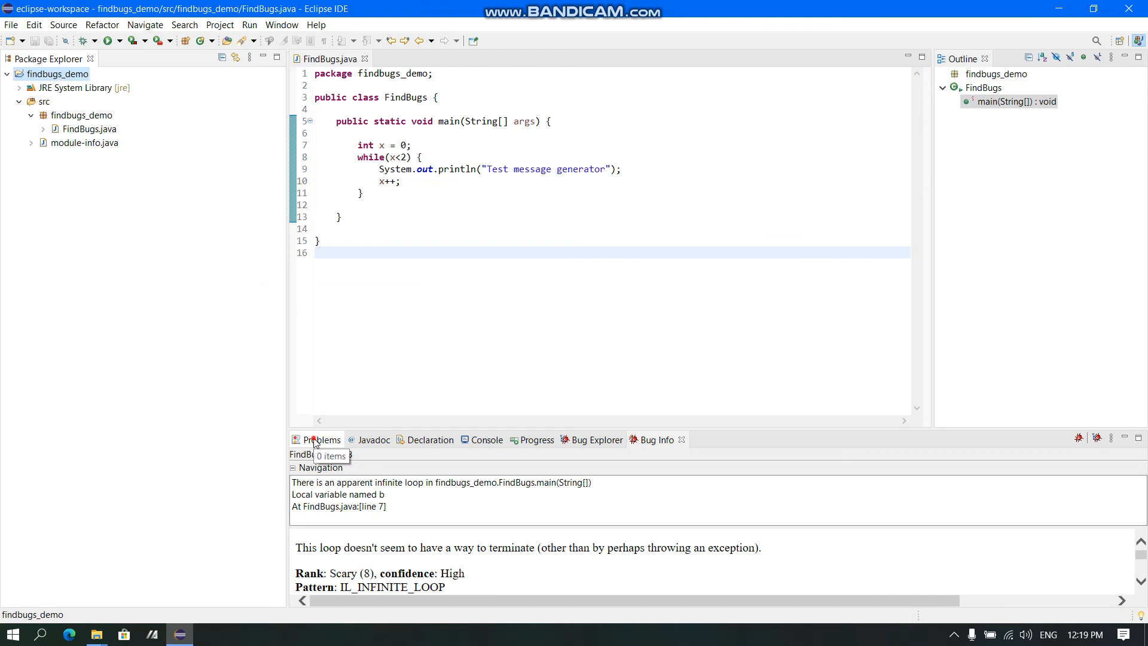
click(321, 438)
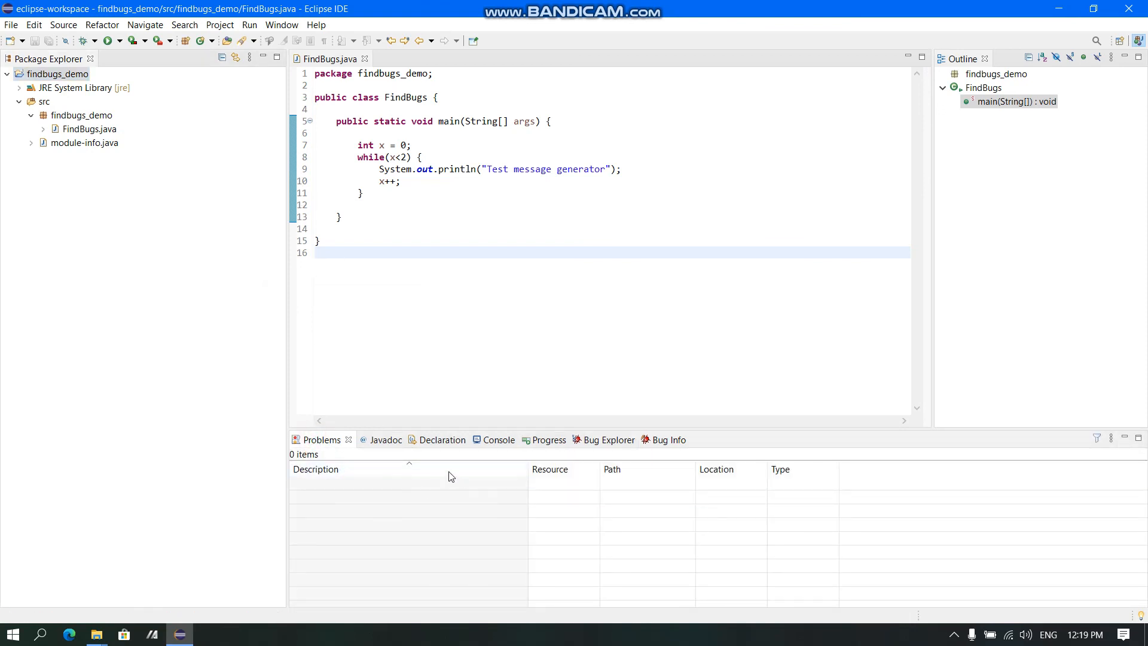
mouse_move(468, 283)
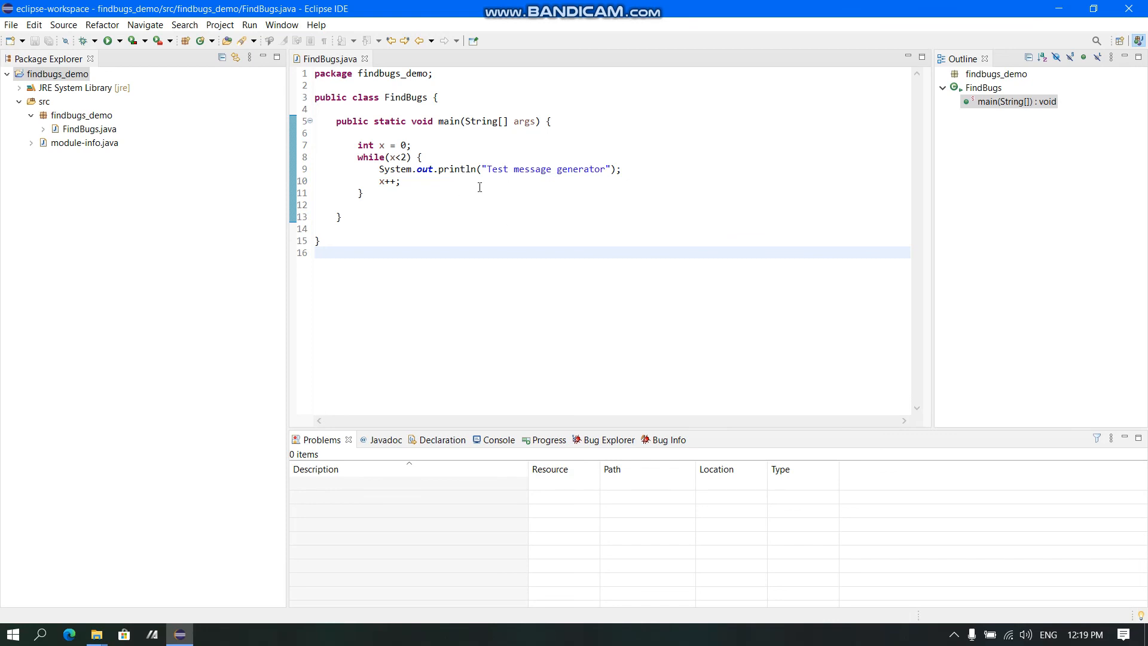
mouse_move(680, 382)
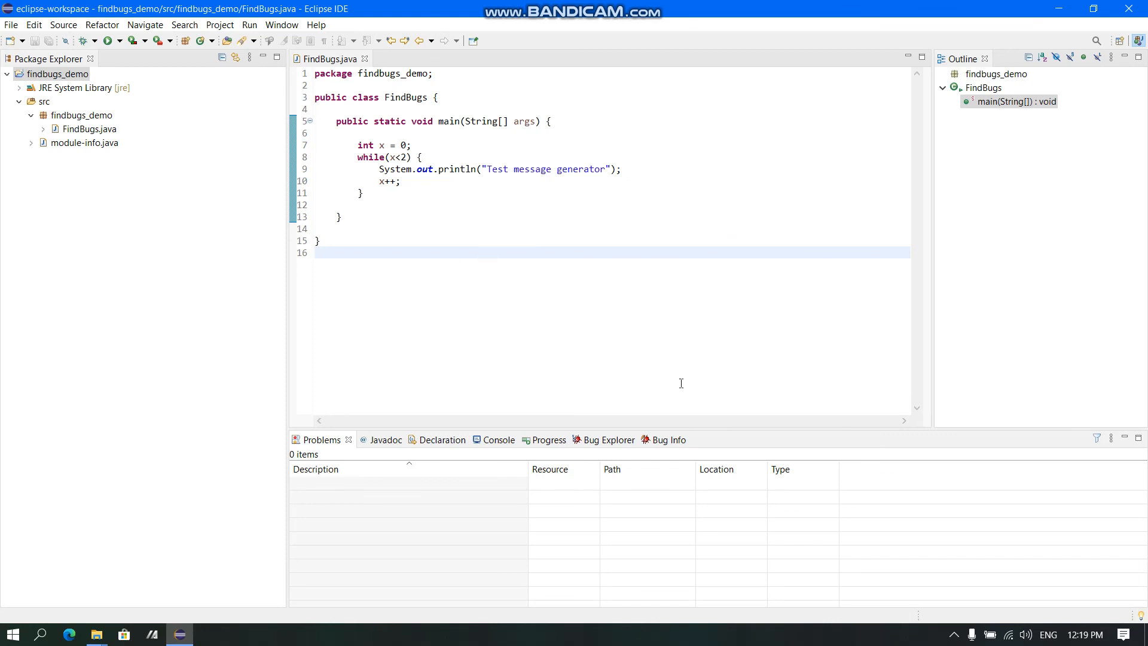
mouse_move(628, 355)
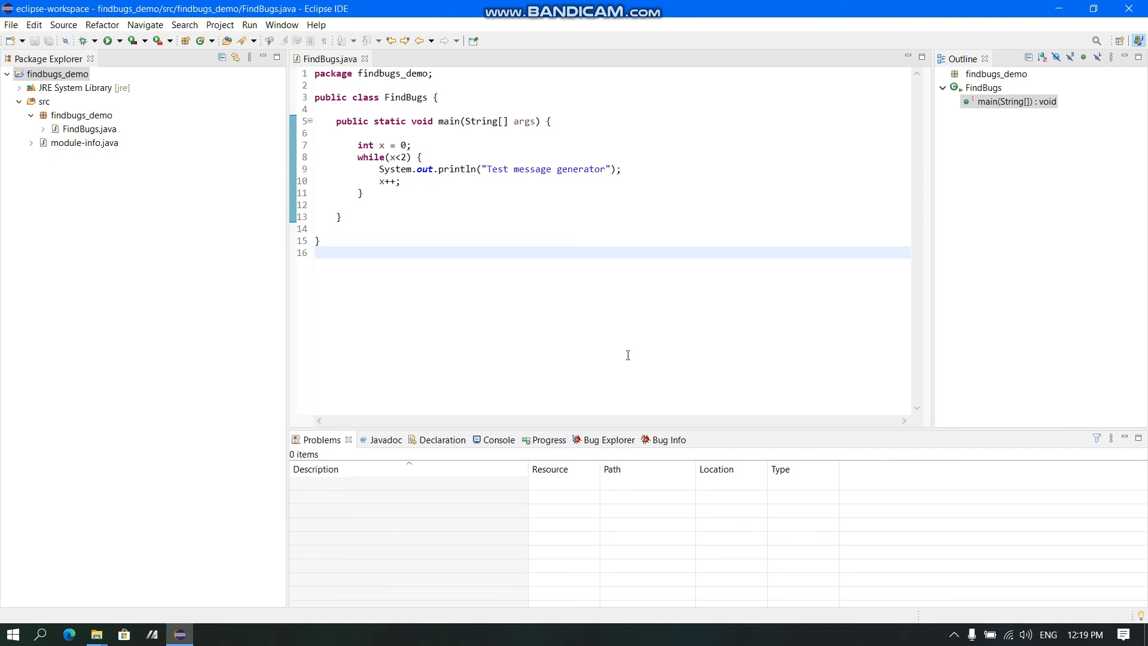
mouse_move(903, 435)
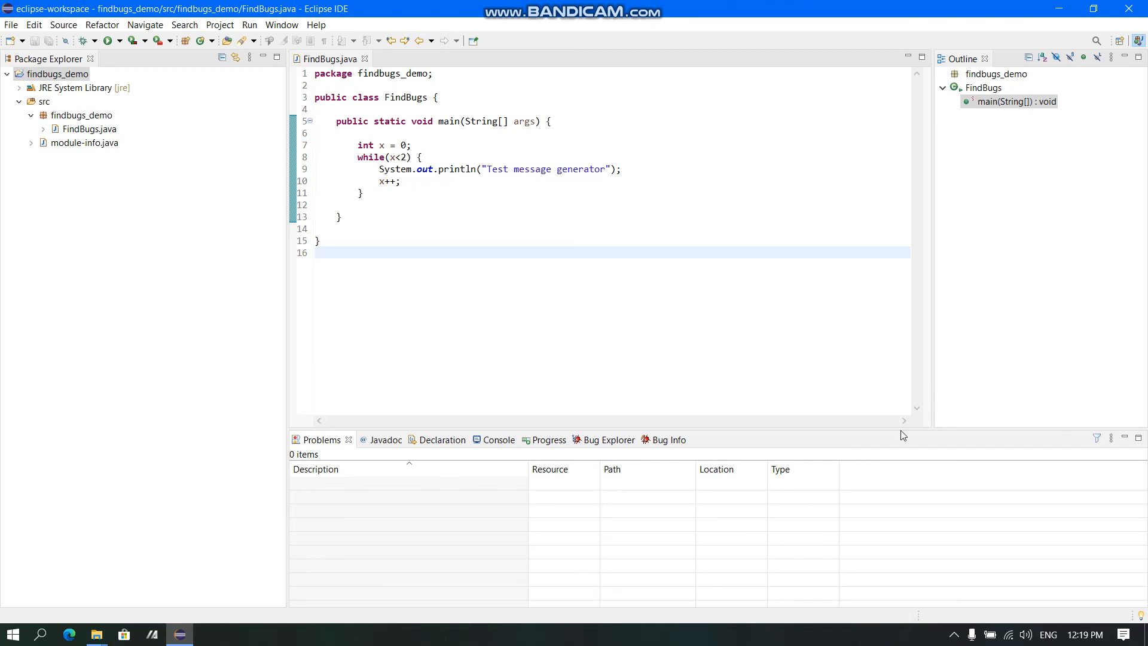